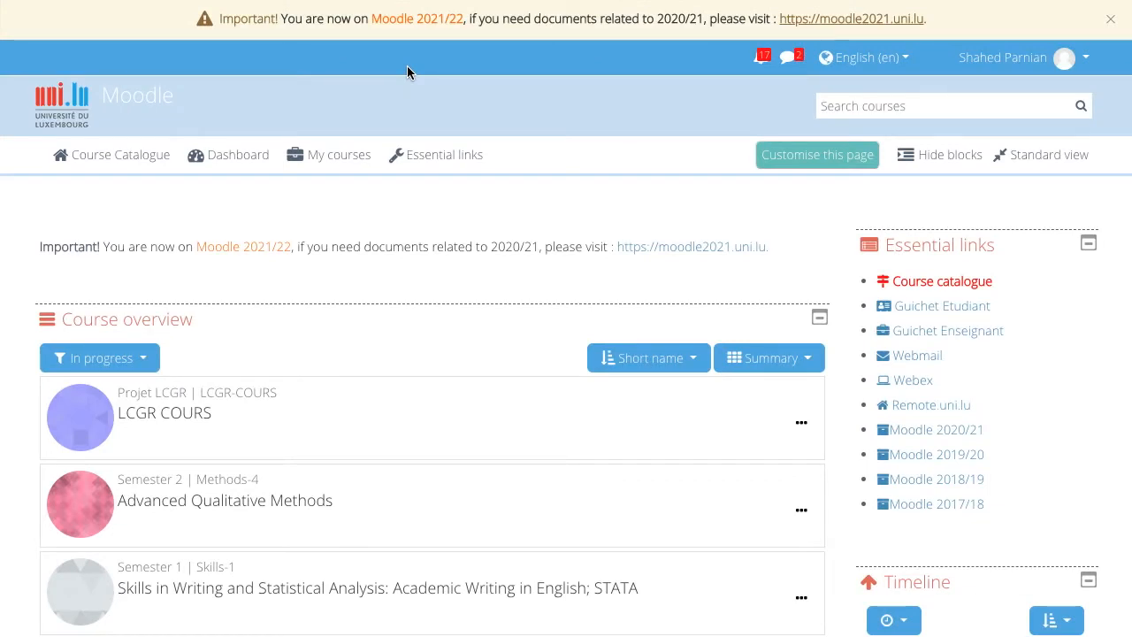
{"action": "mouse_move", "coordinate": [353, 156]}
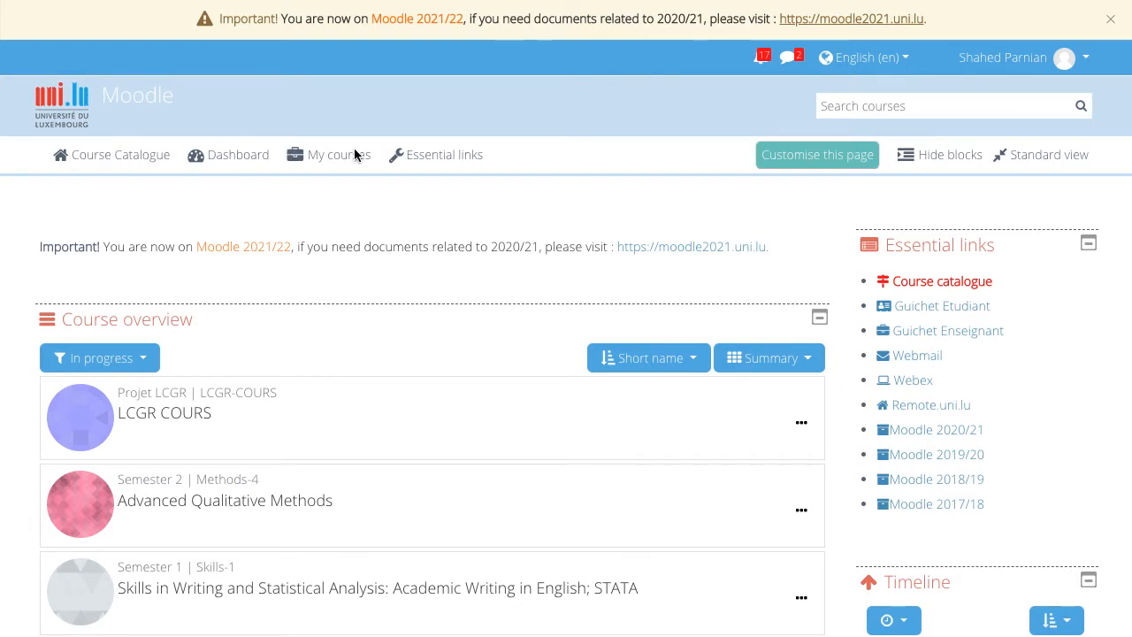
{"action": "mouse_move", "coordinate": [544, 165]}
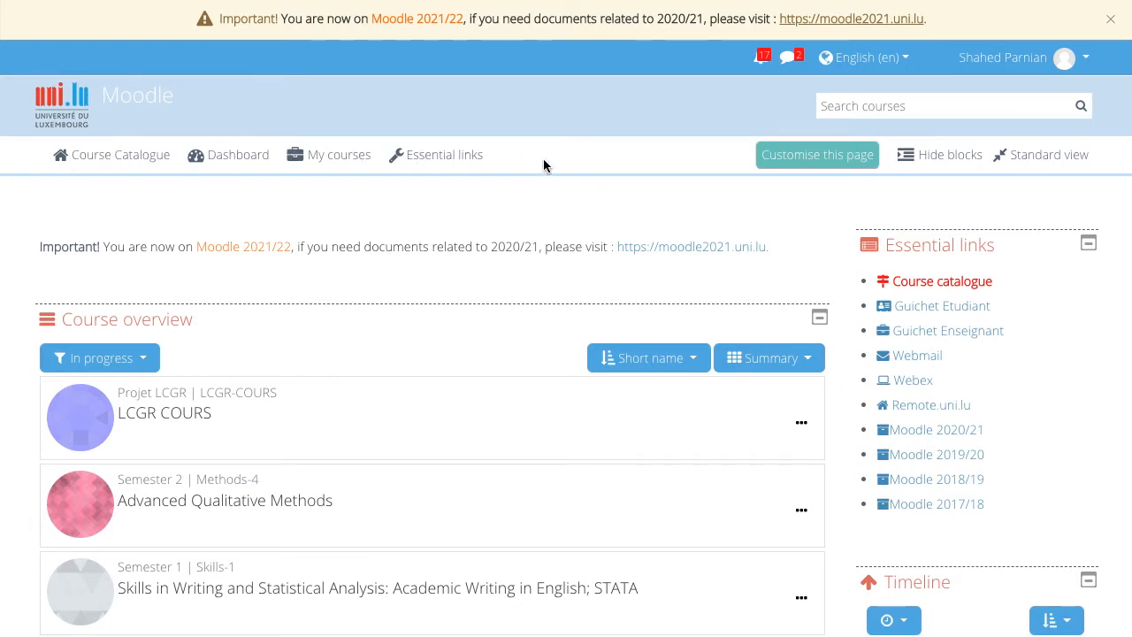
Browse the course catalogue and expand the Faculty of Humanities, Education and Social Sciences category
{"action": "scroll", "scroll_direction": "down", "scroll_amount": 3}
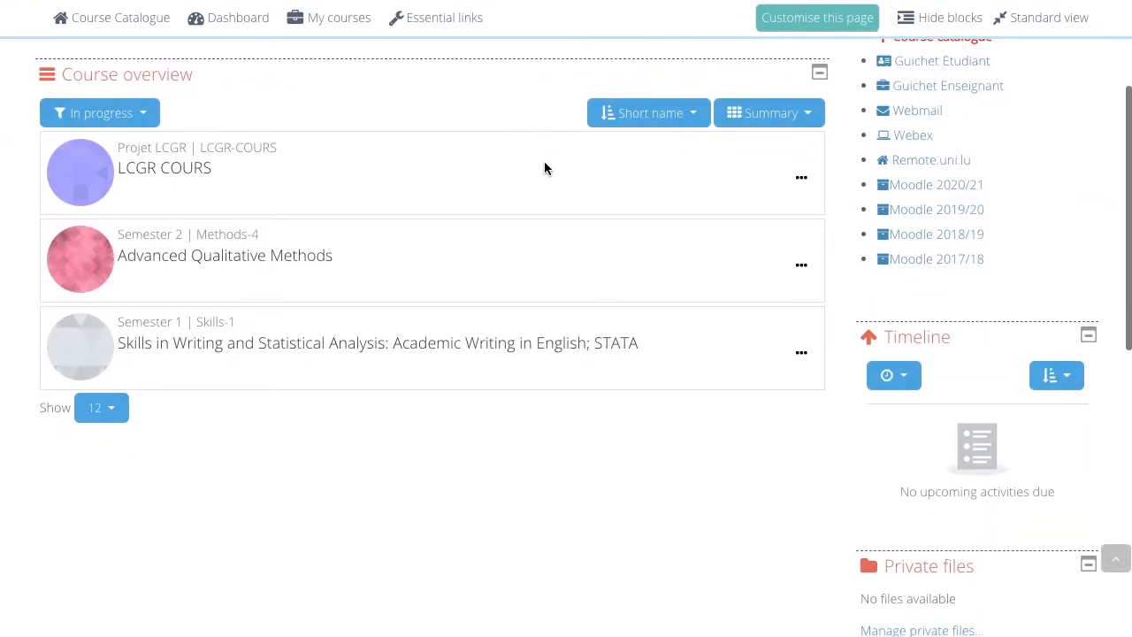
{"action": "scroll", "scroll_direction": "down", "scroll_amount": 3}
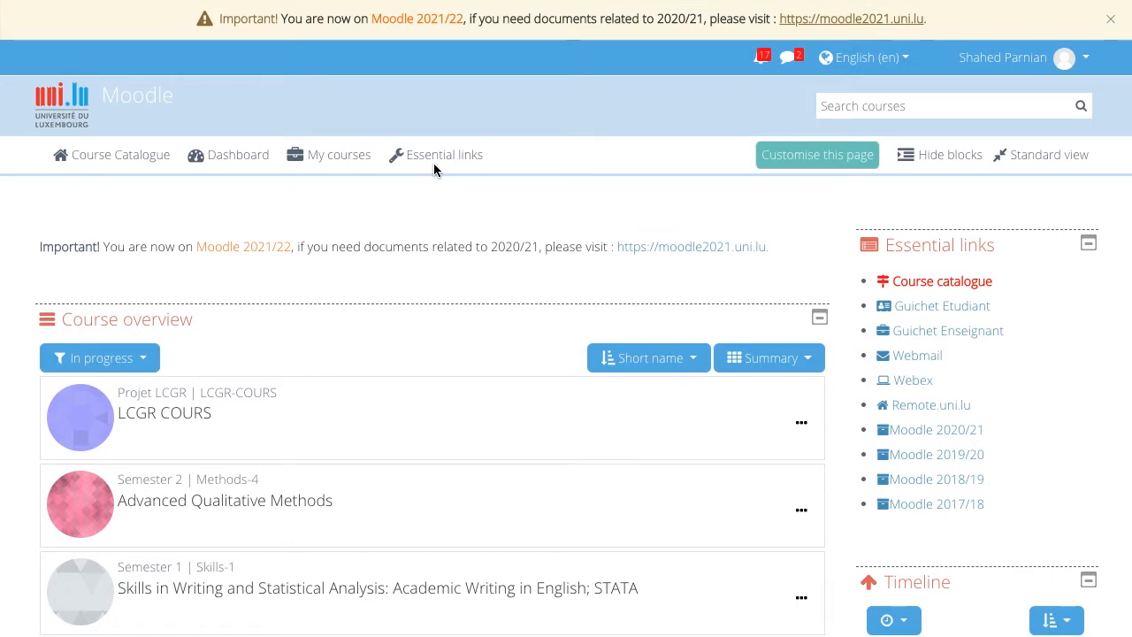
{"action": "mouse_move", "coordinate": [191, 174]}
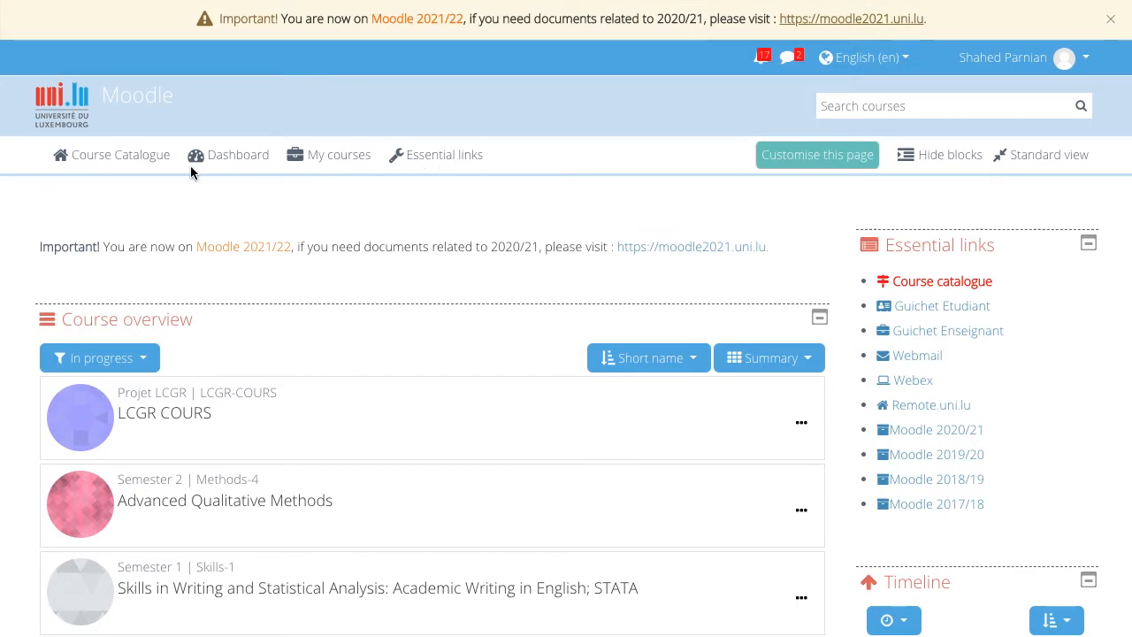
{"action": "left_click", "coordinate": [121, 153]}
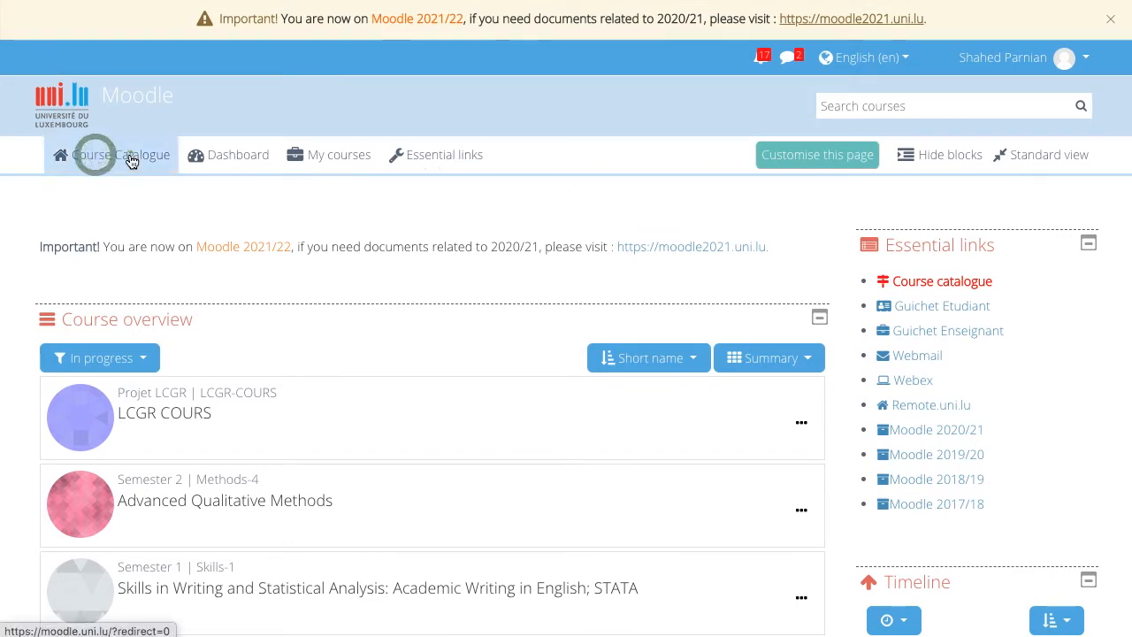
{"action": "left_click", "coordinate": [120, 155]}
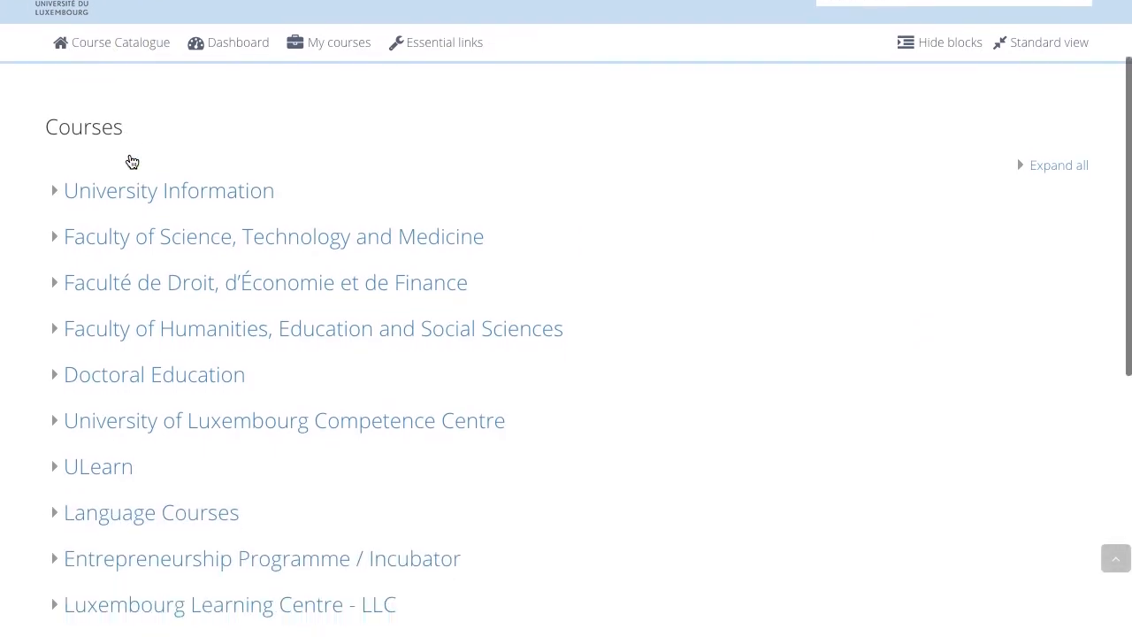
{"action": "scroll", "scroll_direction": "down", "scroll_amount": 3}
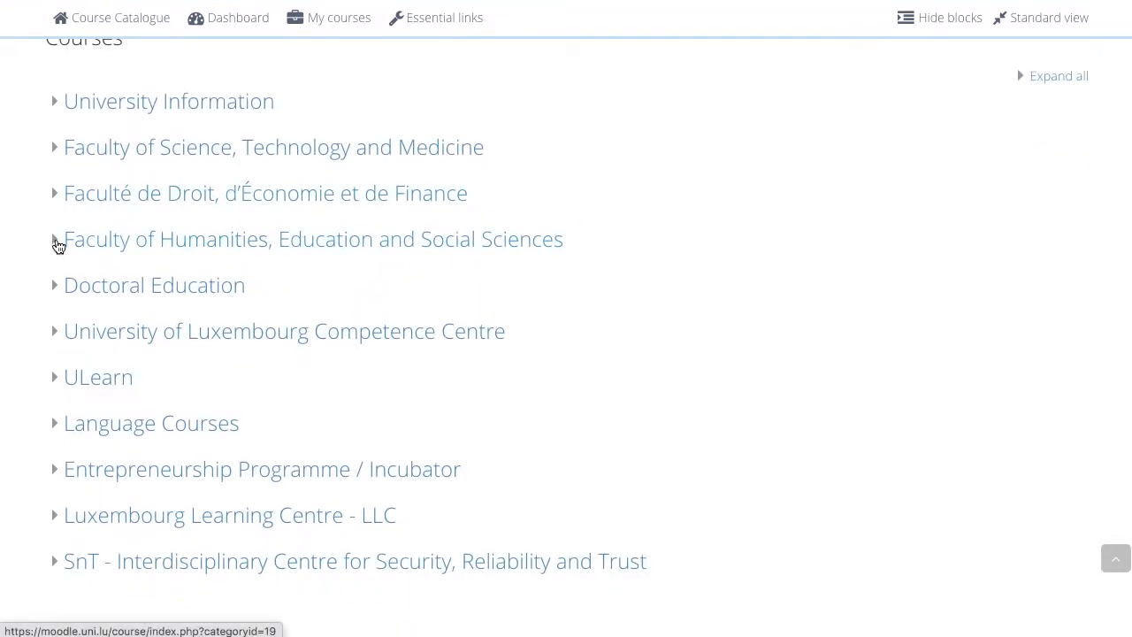
{"action": "left_click", "coordinate": [55, 237]}
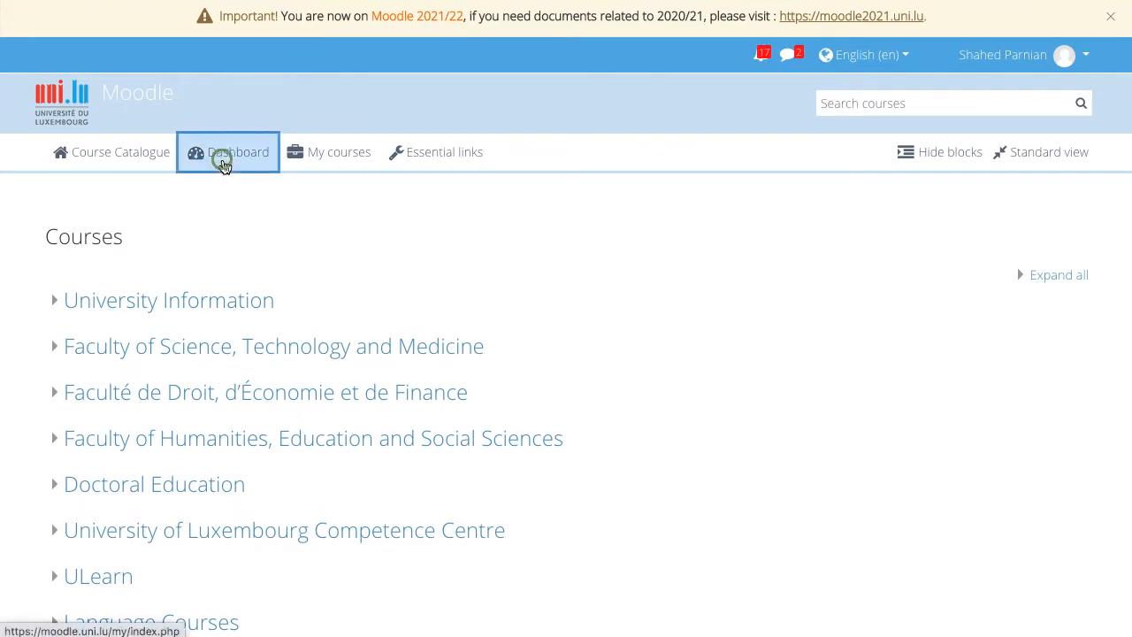
Return to the dashboard and bring up the My courses list with its filters
{"action": "left_click", "coordinate": [226, 152]}
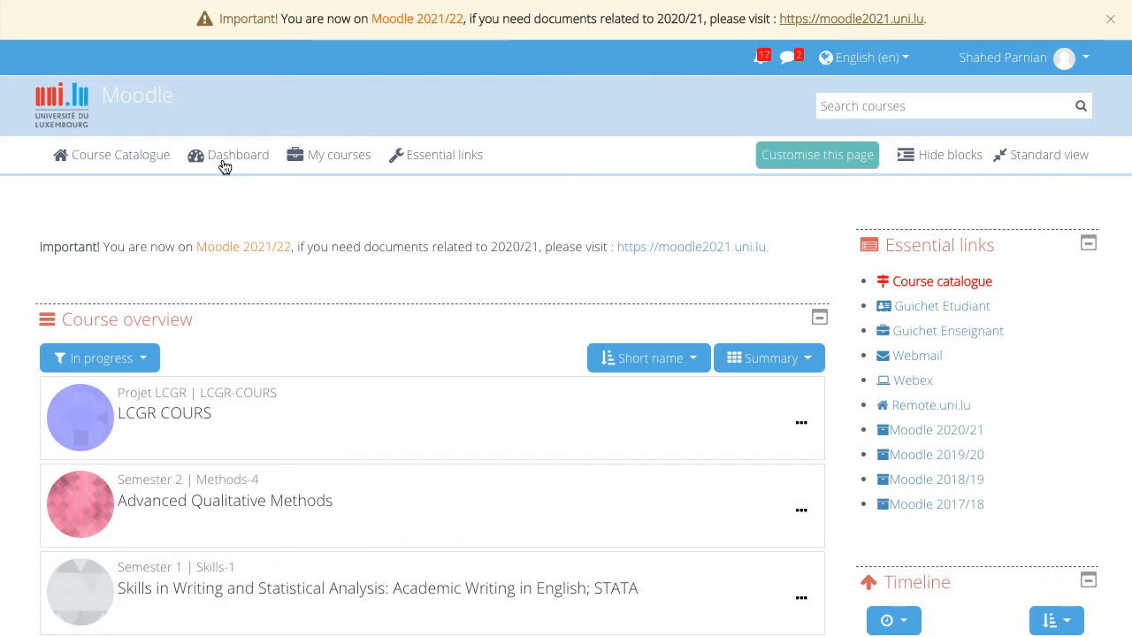
{"action": "left_click", "coordinate": [340, 154]}
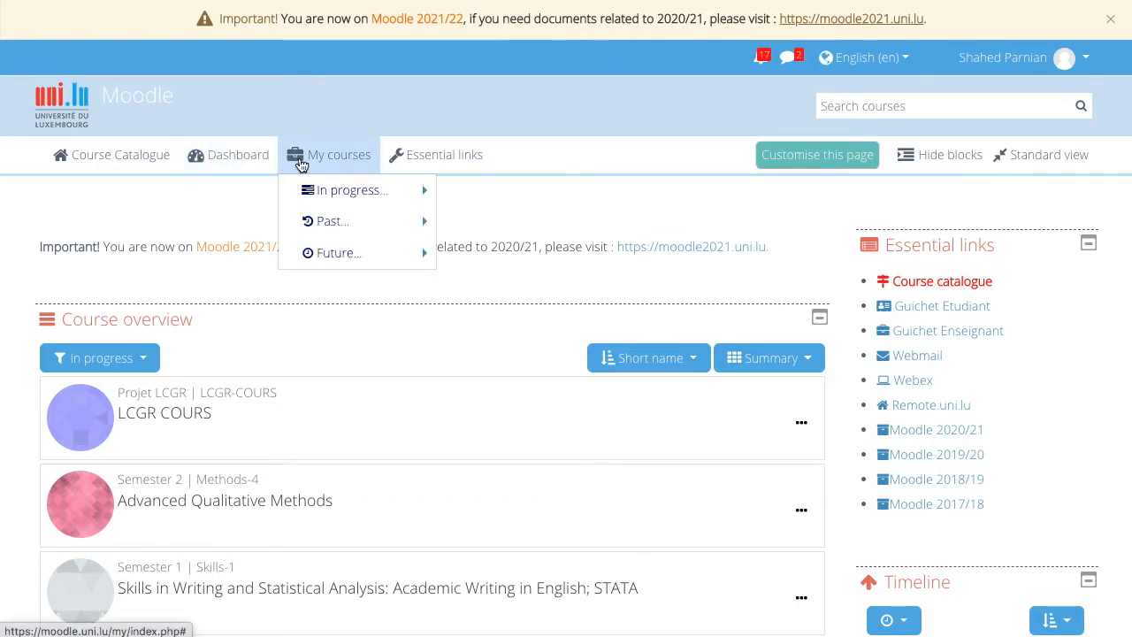
{"action": "mouse_move", "coordinate": [329, 166]}
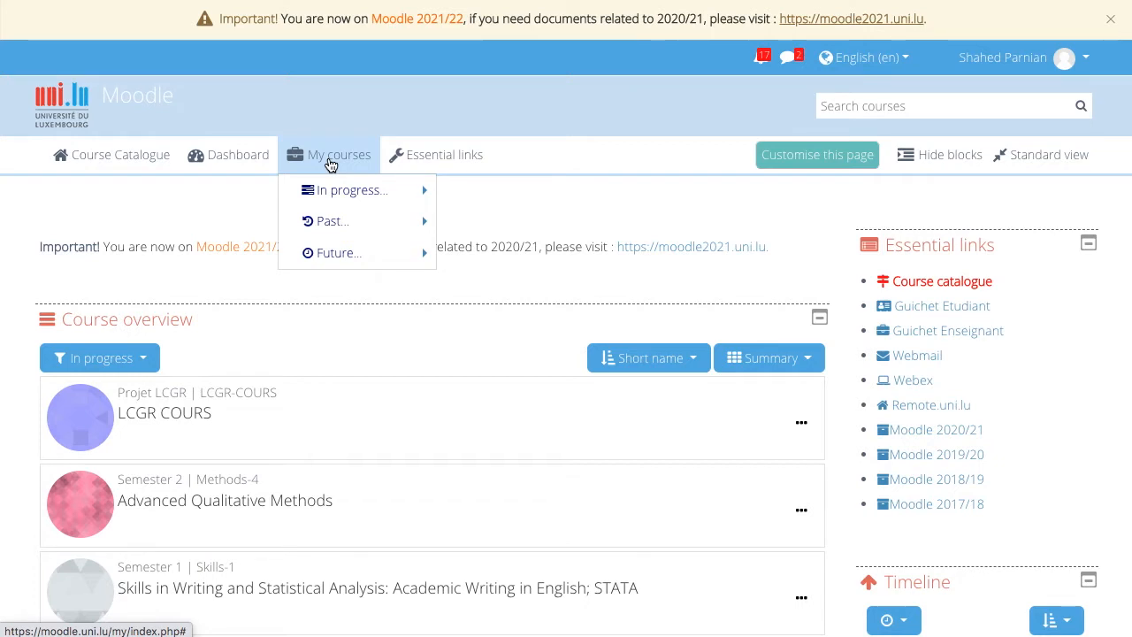
{"action": "mouse_move", "coordinate": [325, 183]}
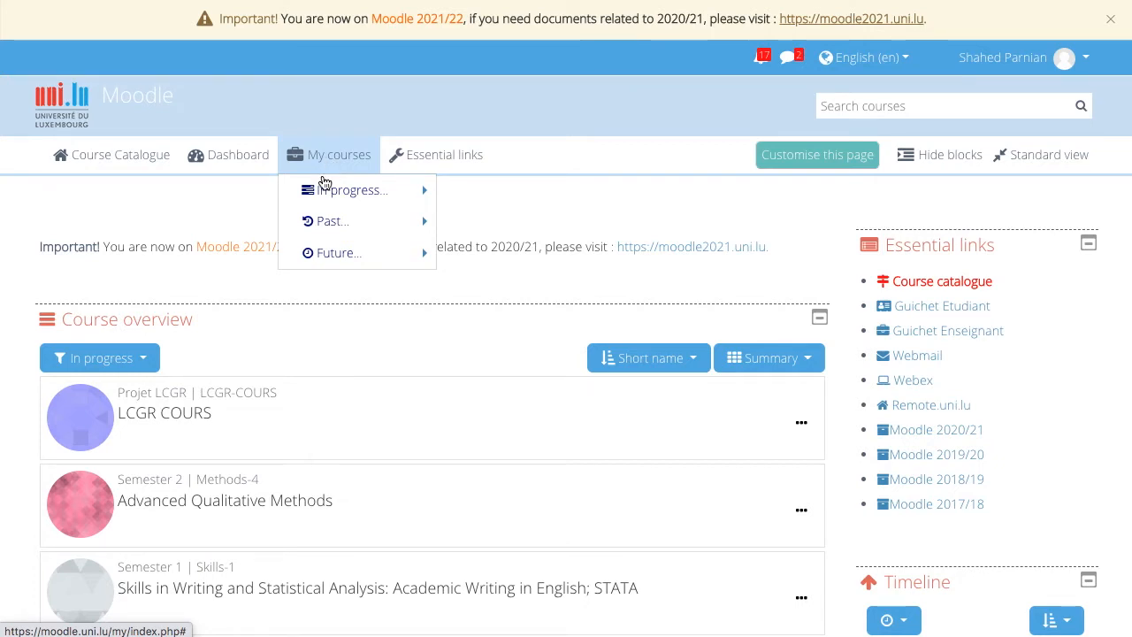
{"action": "mouse_move", "coordinate": [354, 190]}
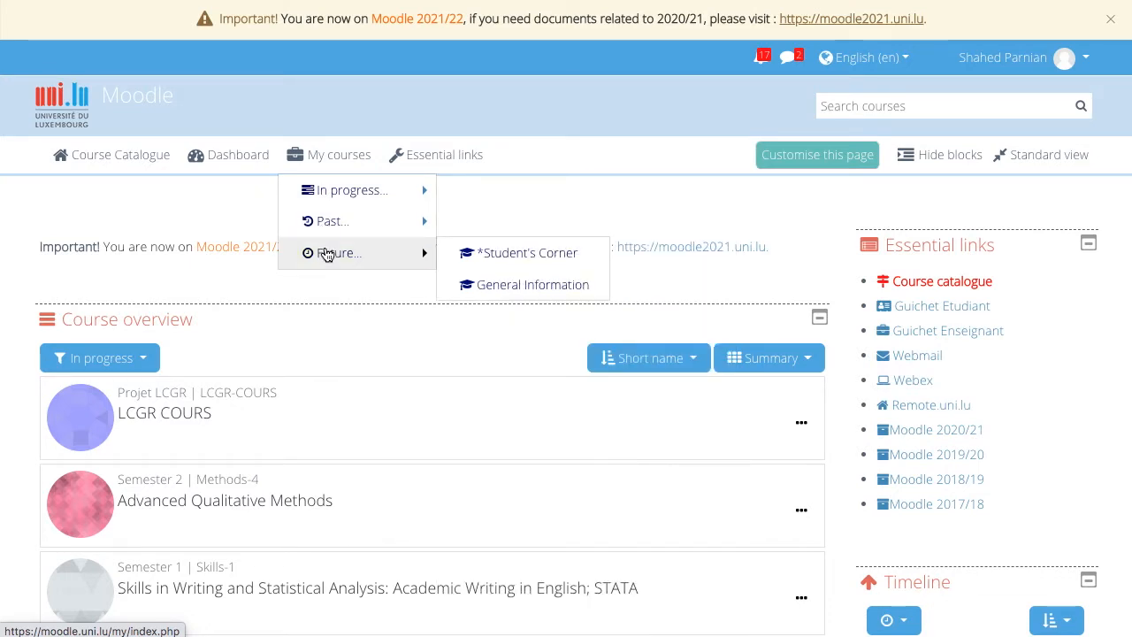
Show the Essential links list with course catalogue, webmail, Webex and student's corner
{"action": "left_click", "coordinate": [442, 154]}
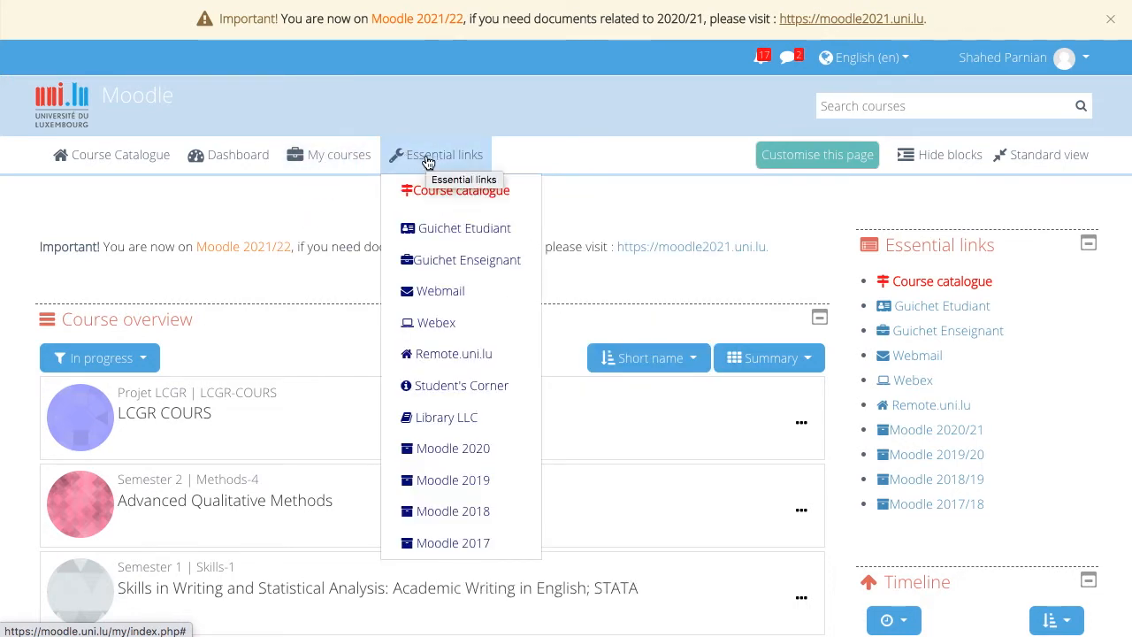
{"action": "mouse_move", "coordinate": [435, 228]}
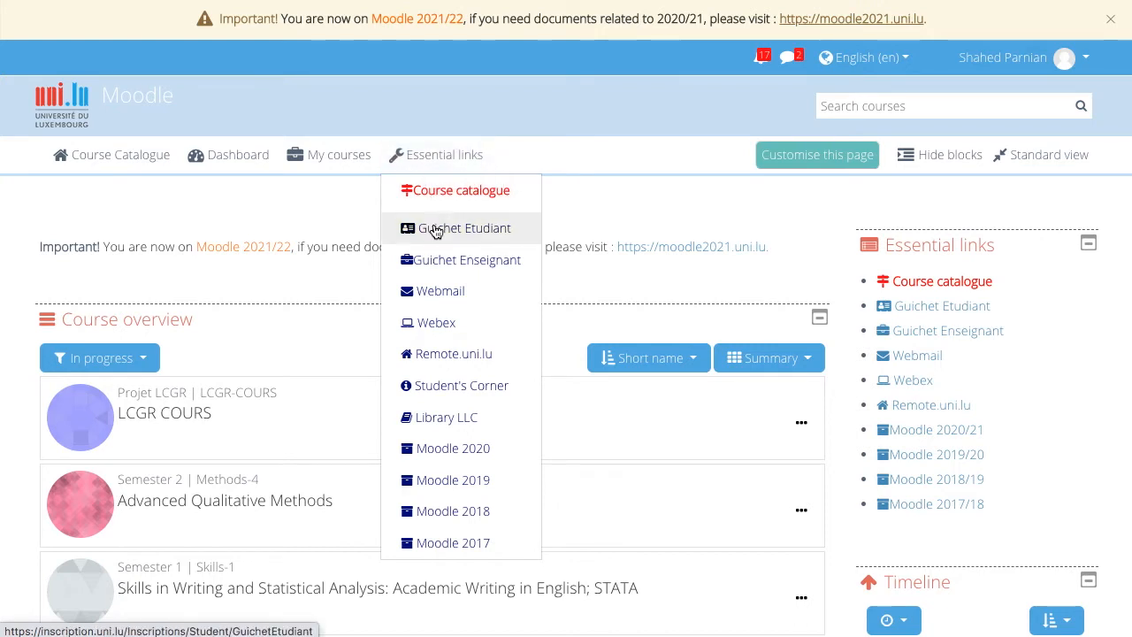
{"action": "mouse_move", "coordinate": [433, 254]}
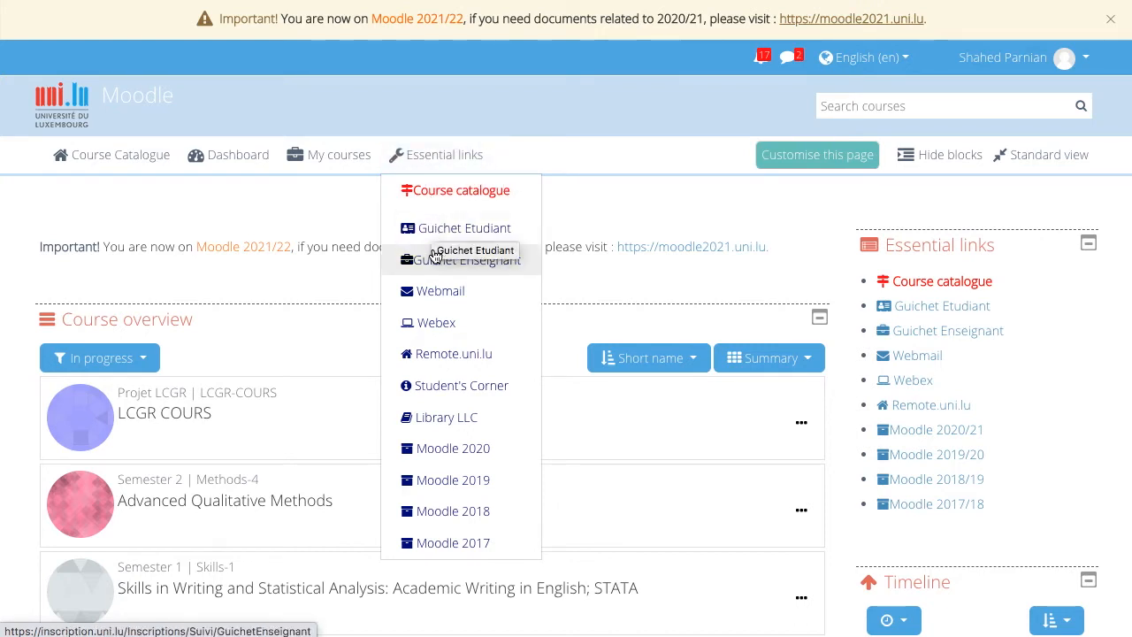
{"action": "mouse_move", "coordinate": [438, 290]}
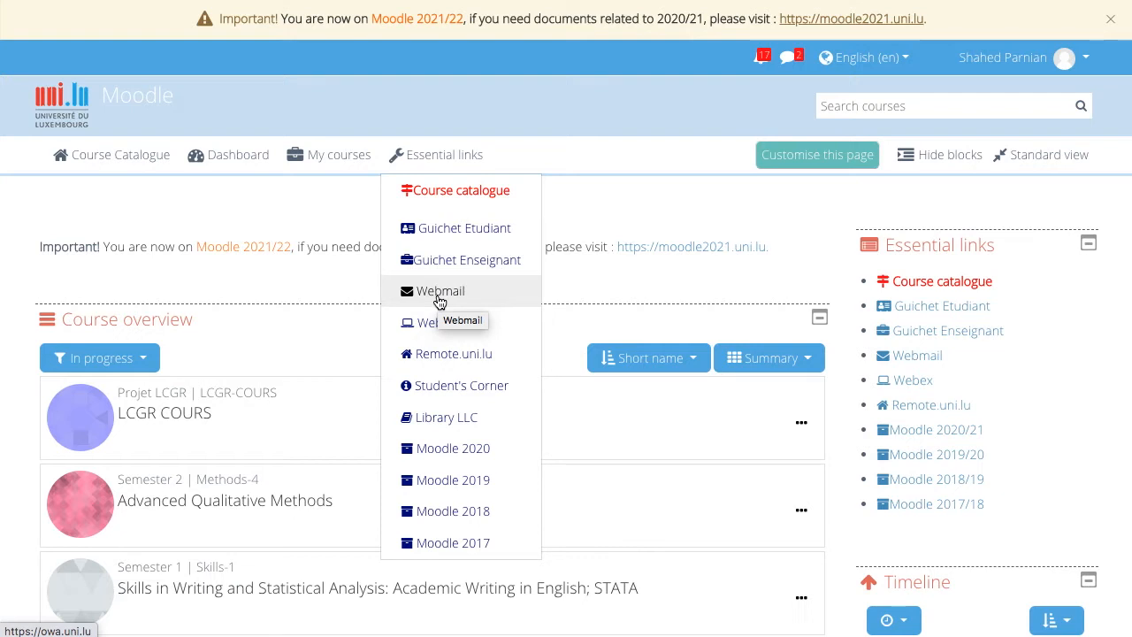
{"action": "mouse_move", "coordinate": [453, 449]}
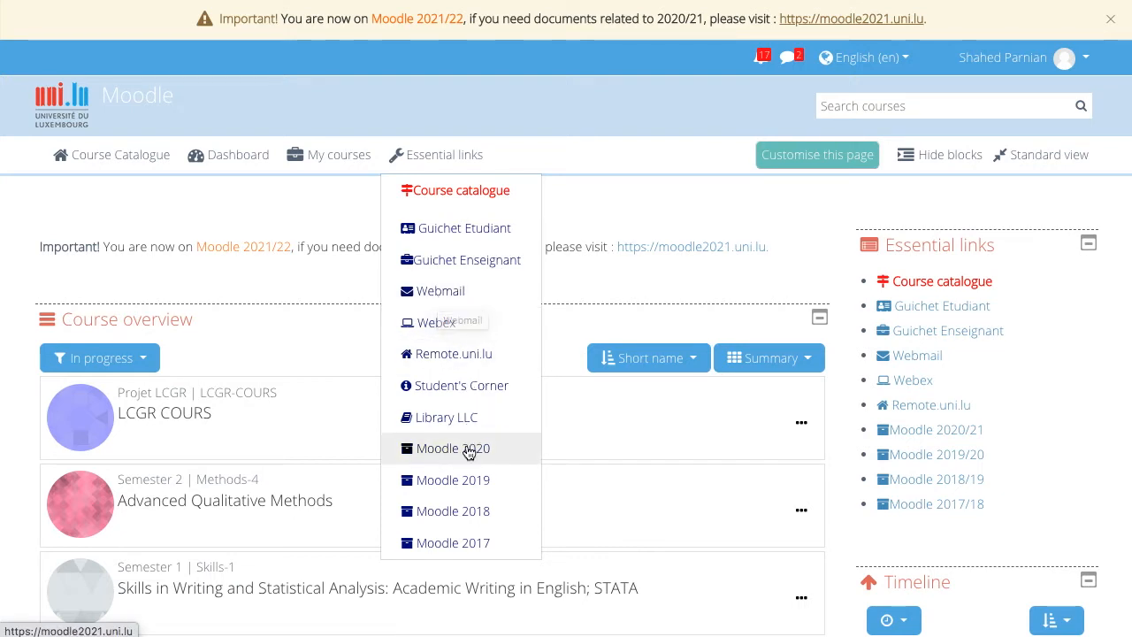
{"action": "mouse_move", "coordinate": [453, 447]}
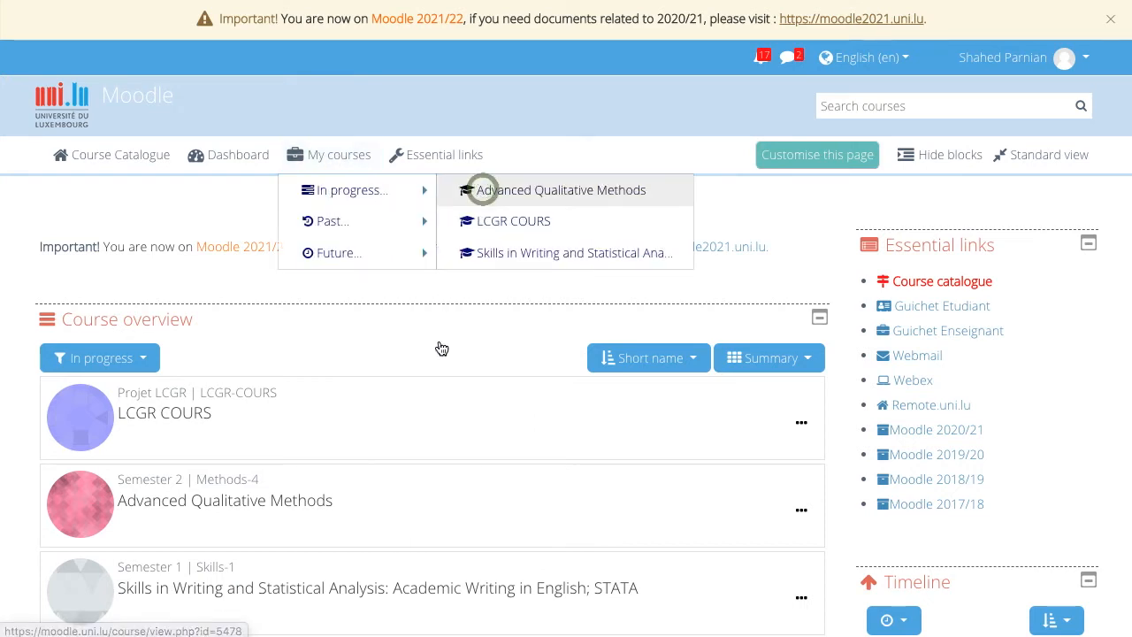
Enter Advanced Qualitative Methods and show its areas — participants, grades, assignments, forums
{"action": "left_click", "coordinate": [562, 189]}
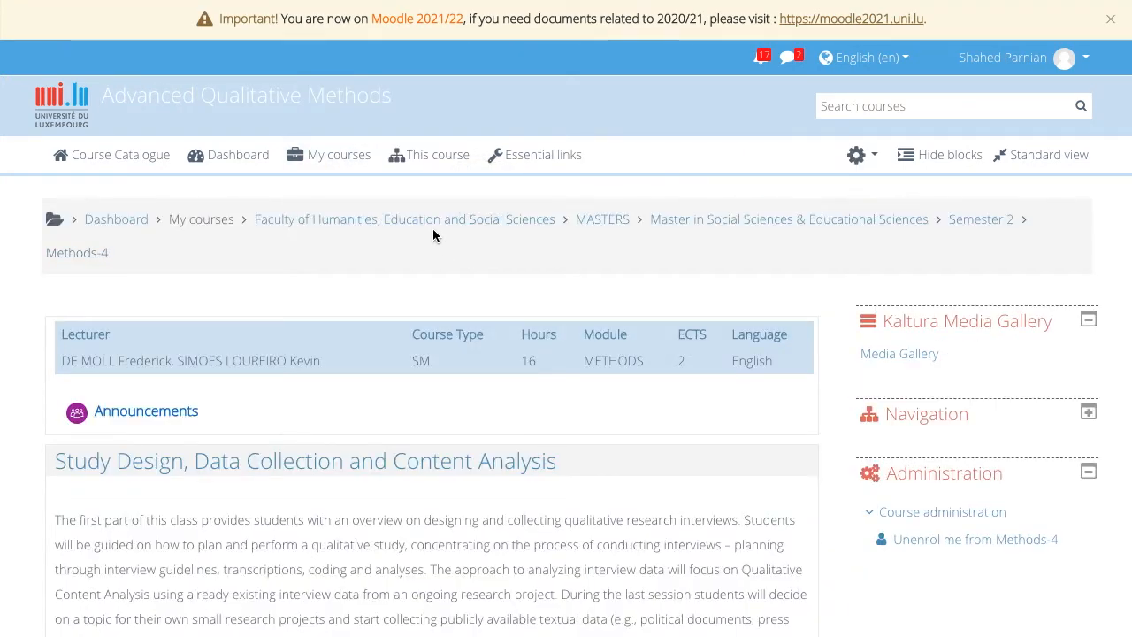
{"action": "left_click", "coordinate": [436, 154]}
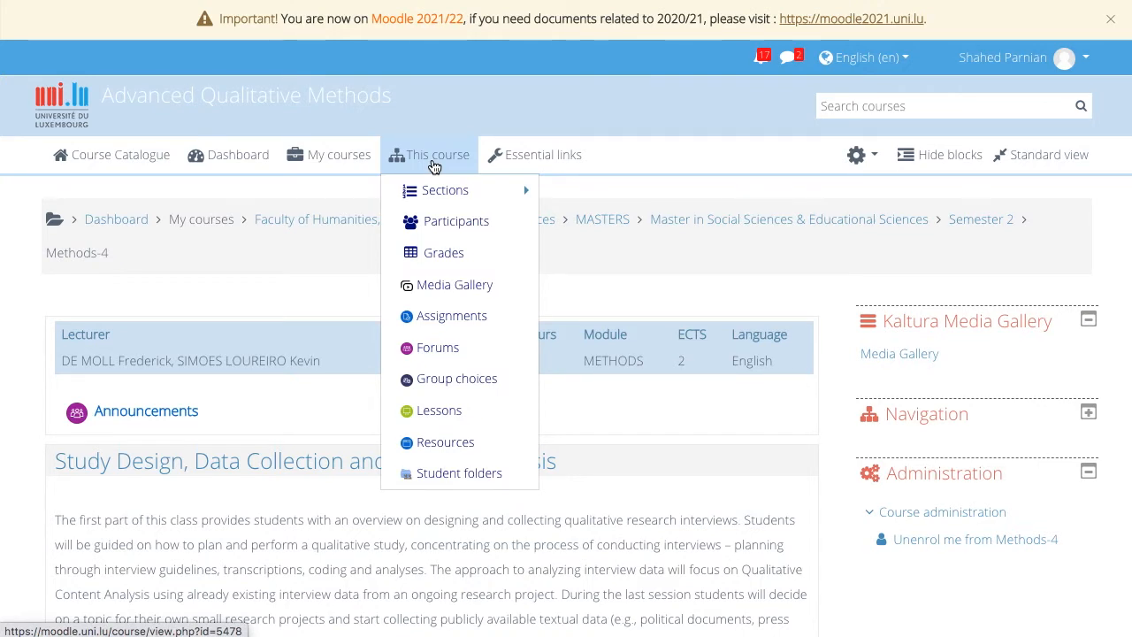
{"action": "mouse_move", "coordinate": [446, 190]}
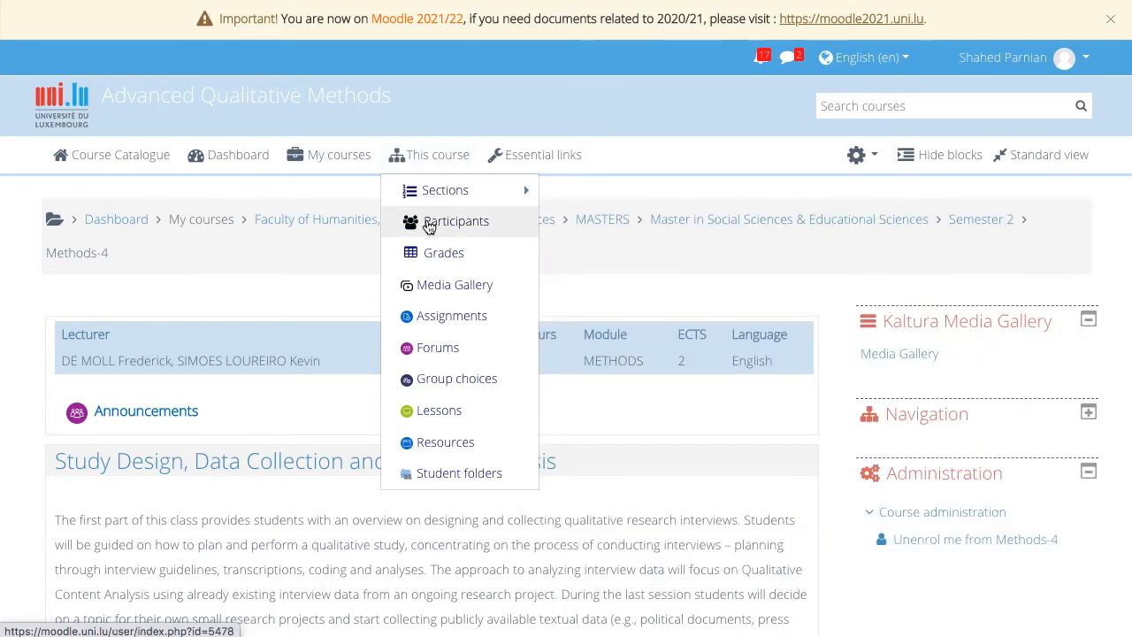
{"action": "mouse_move", "coordinate": [455, 283]}
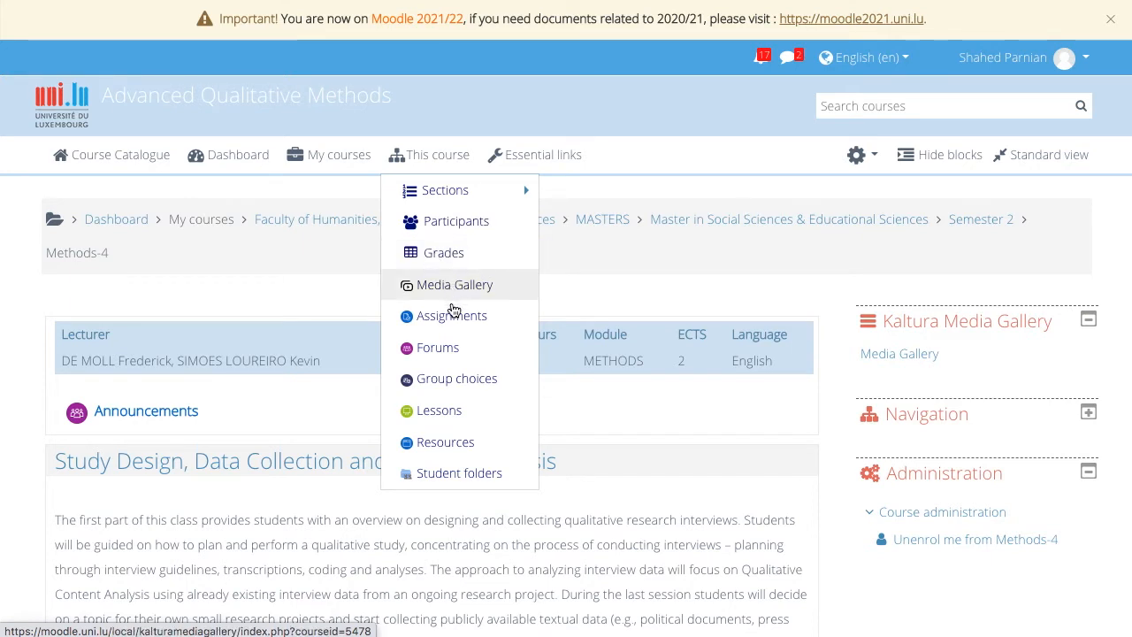
{"action": "mouse_move", "coordinate": [446, 442]}
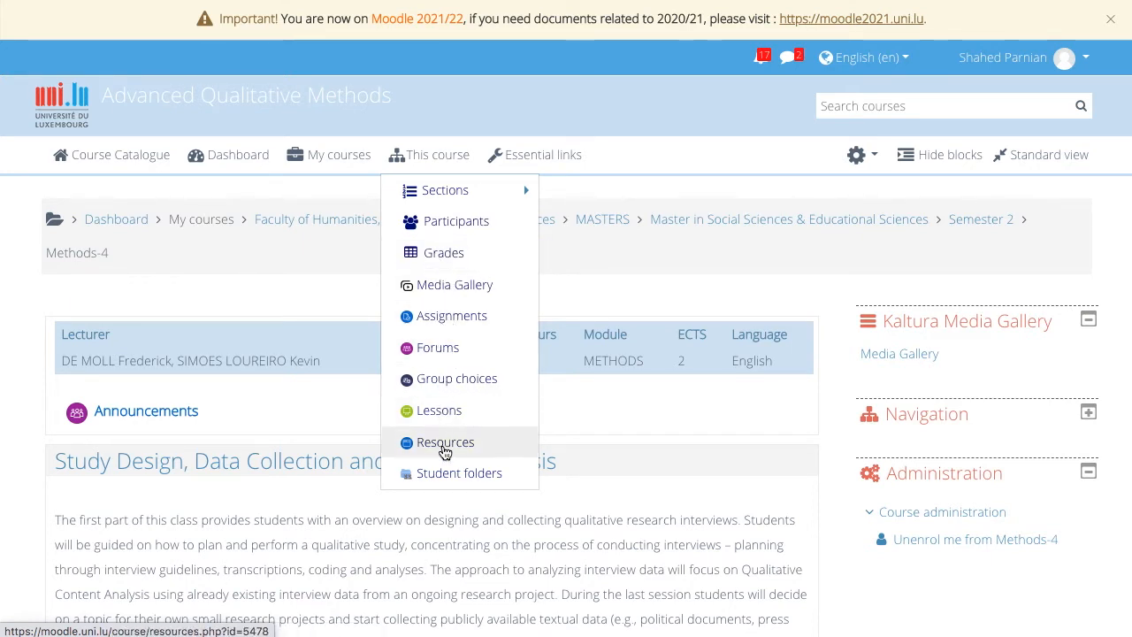
{"action": "mouse_move", "coordinate": [446, 472]}
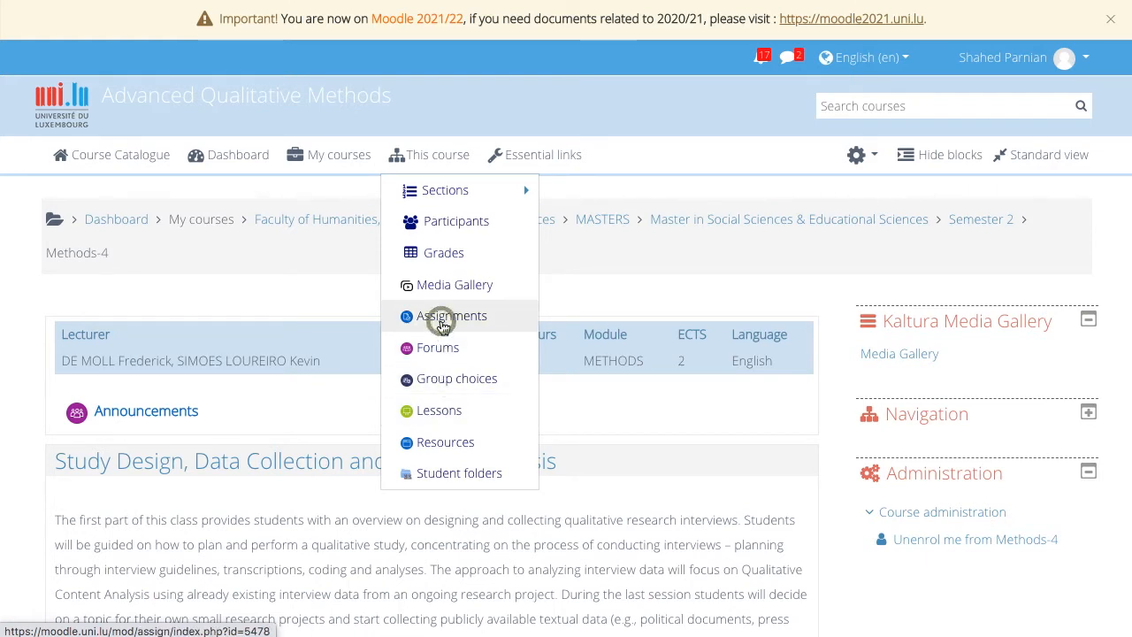
Visit the course's assignments page, then go back to the dashboard
{"action": "left_click", "coordinate": [451, 315]}
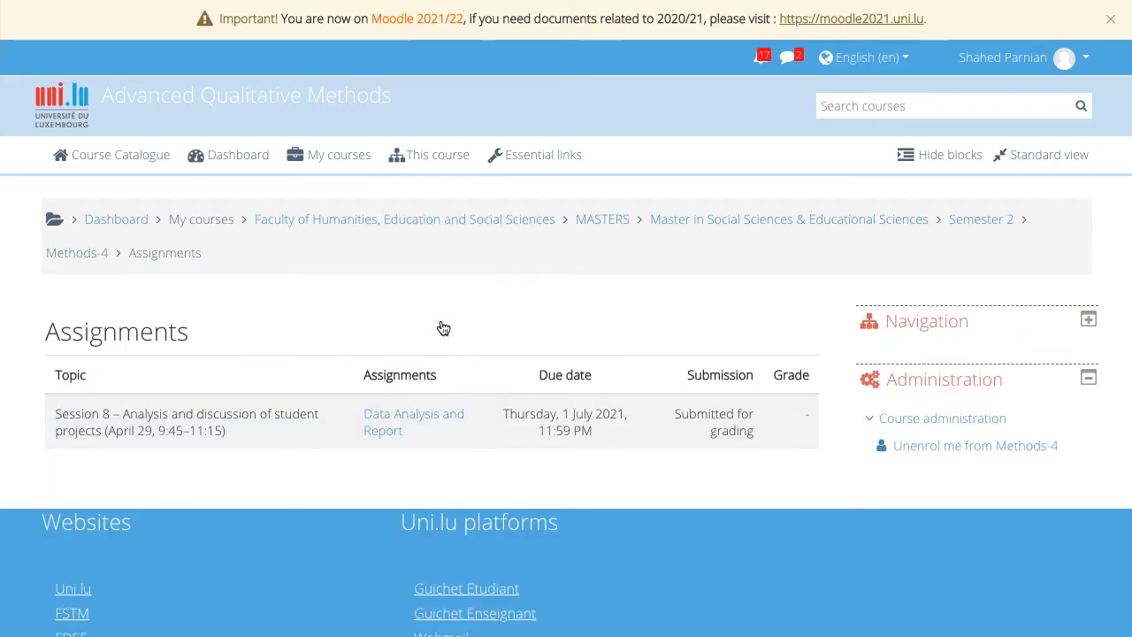
{"action": "mouse_move", "coordinate": [286, 370]}
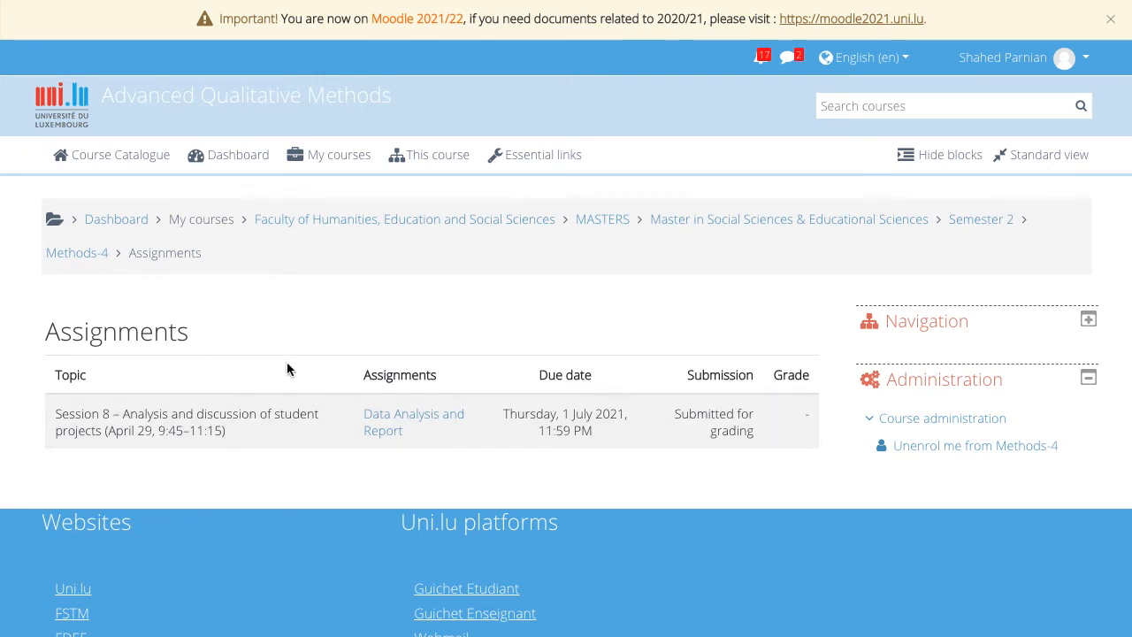
{"action": "mouse_move", "coordinate": [309, 432]}
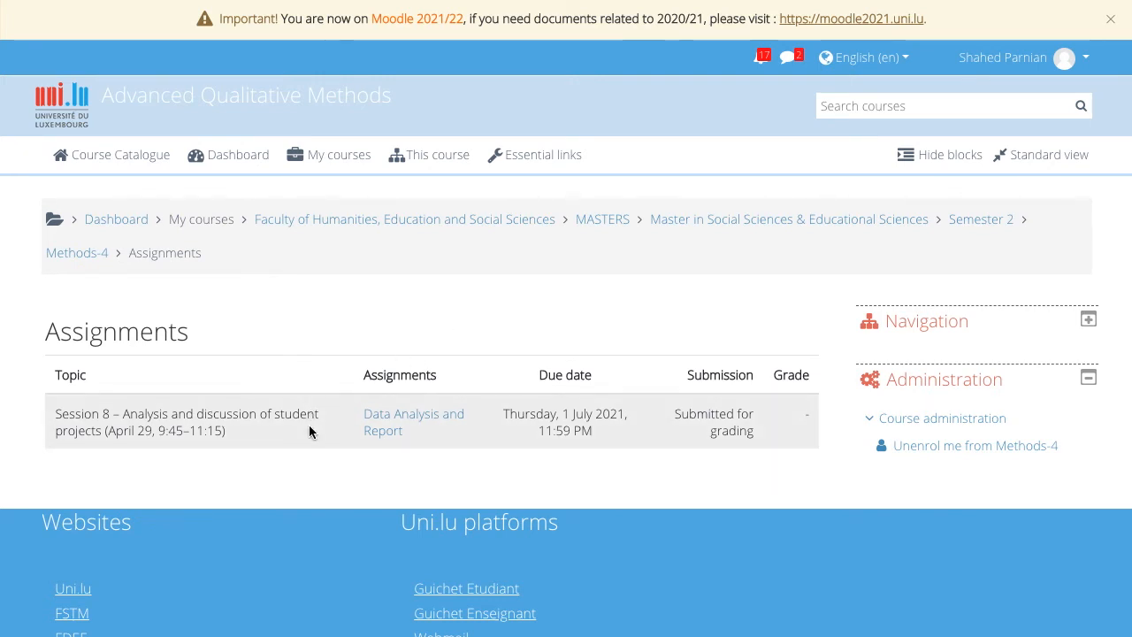
{"action": "mouse_move", "coordinate": [391, 336]}
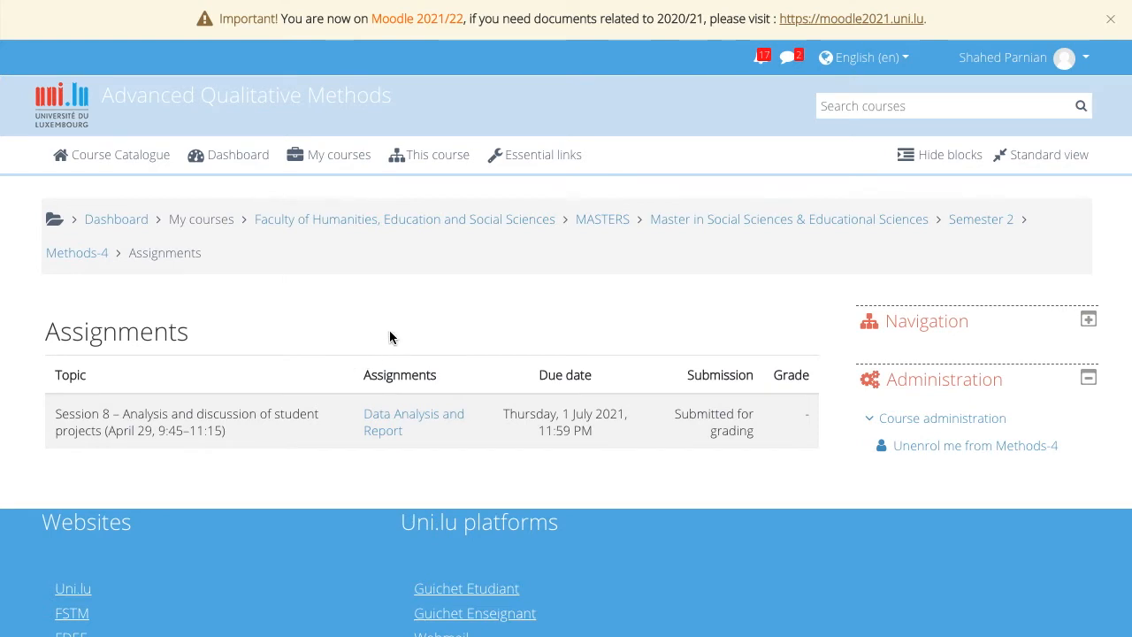
{"action": "left_click", "coordinate": [228, 154]}
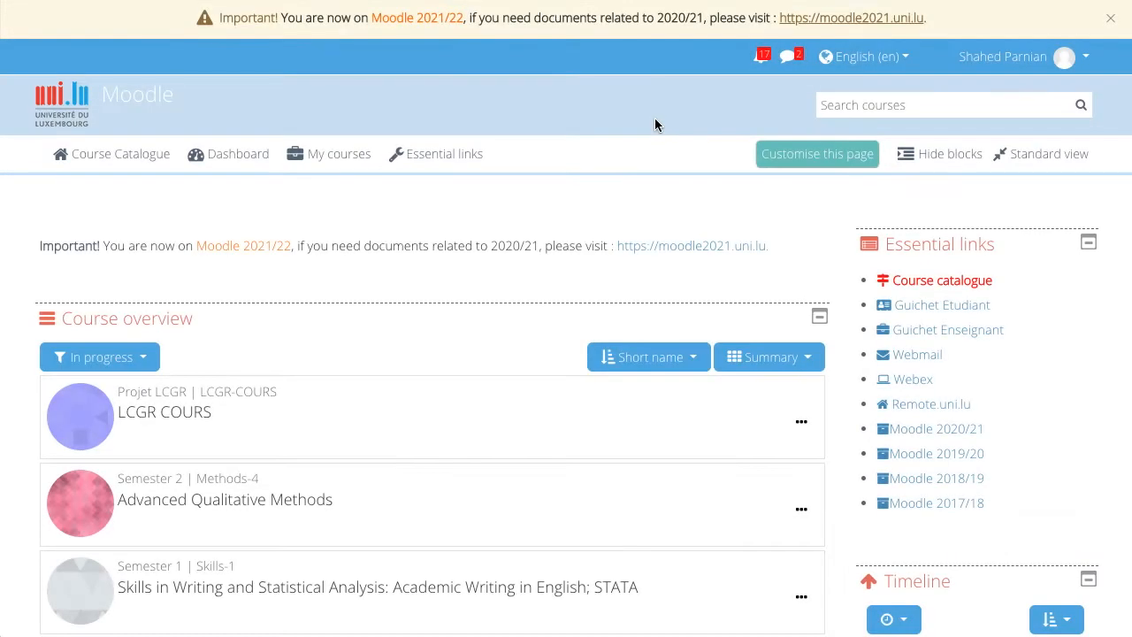
{"action": "mouse_move", "coordinate": [690, 156]}
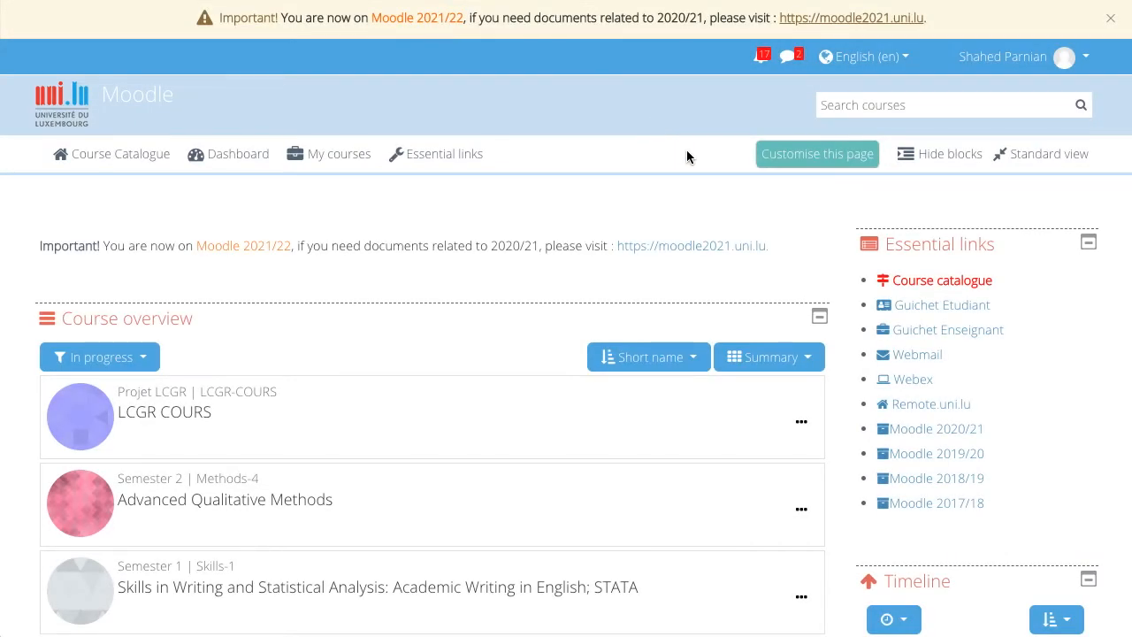
{"action": "mouse_move", "coordinate": [951, 159]}
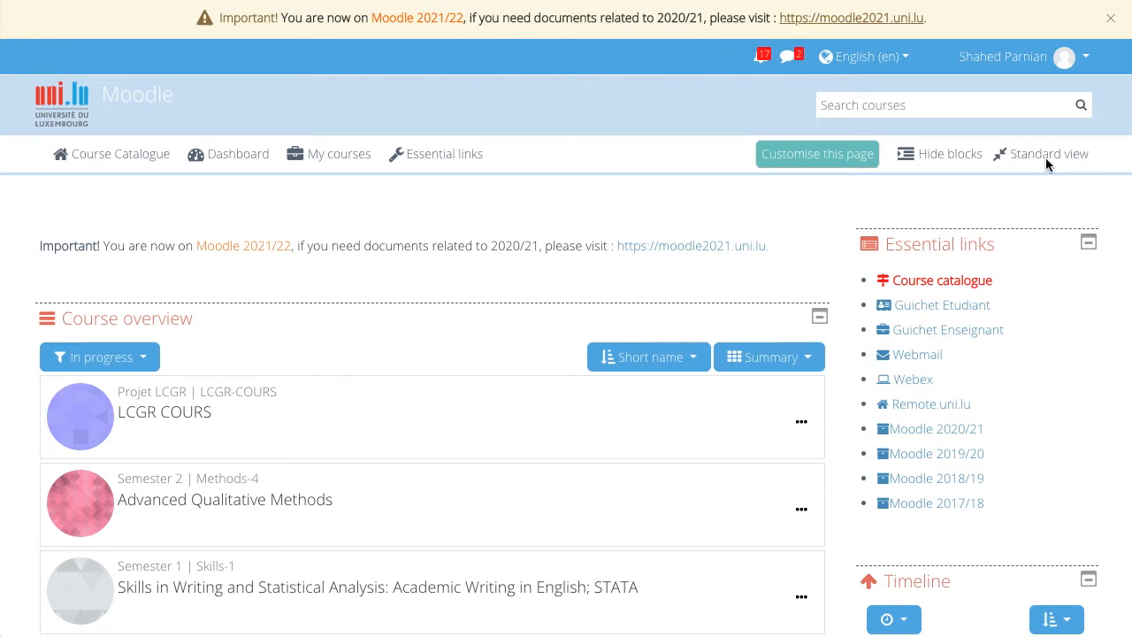
{"action": "mouse_move", "coordinate": [974, 359]}
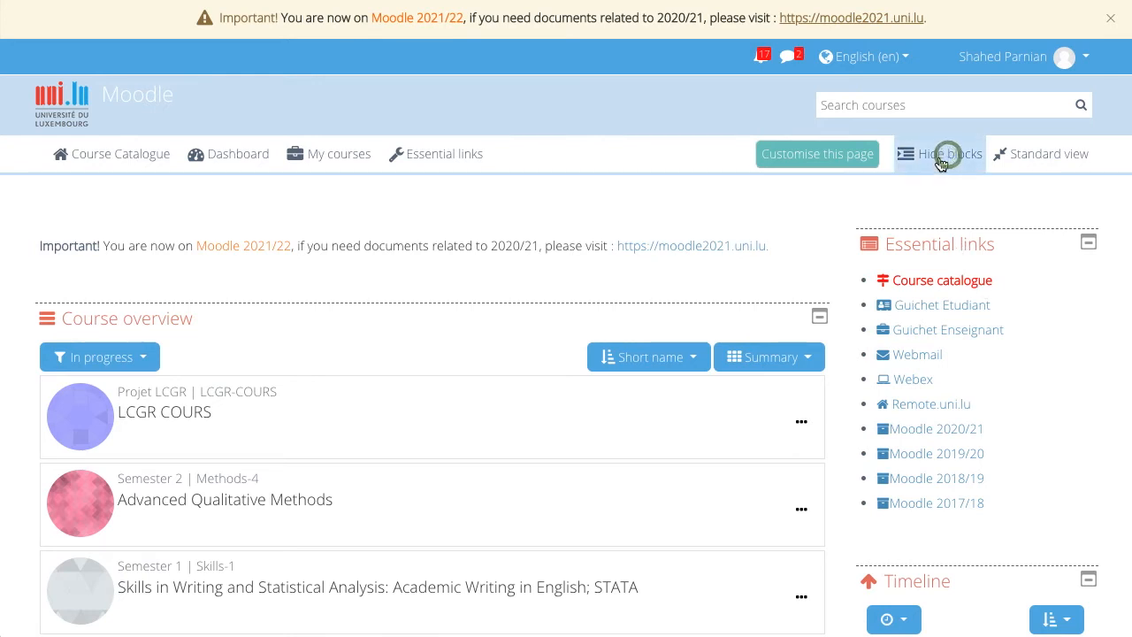
Hide and re-show the dashboard side blocks, then widen the page to full screen
{"action": "left_click", "coordinate": [939, 152]}
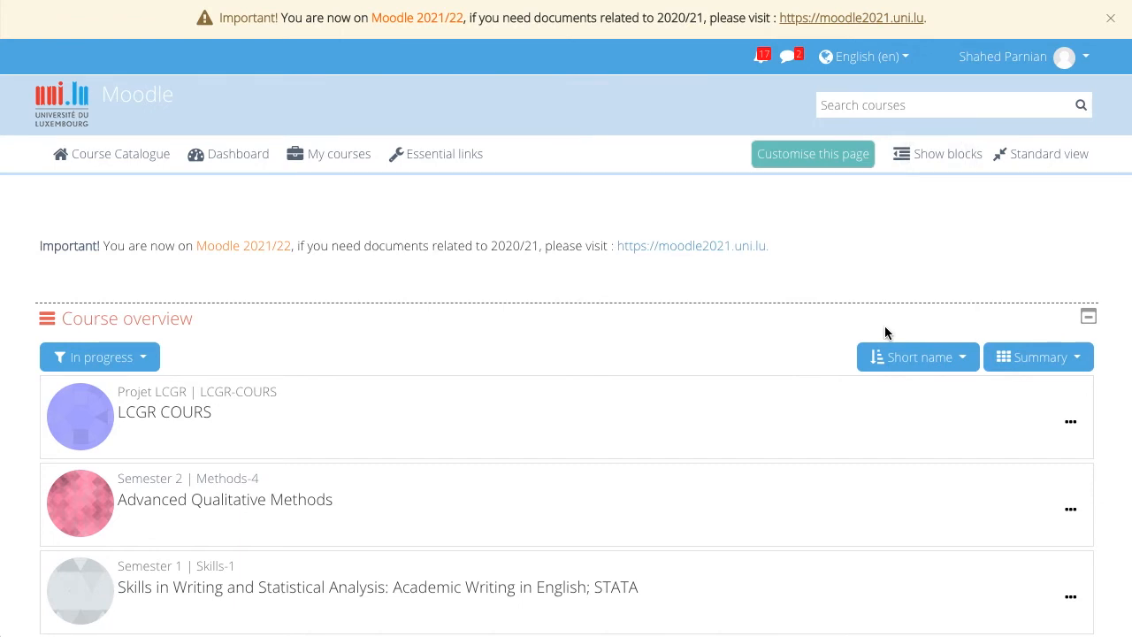
{"action": "mouse_move", "coordinate": [930, 159]}
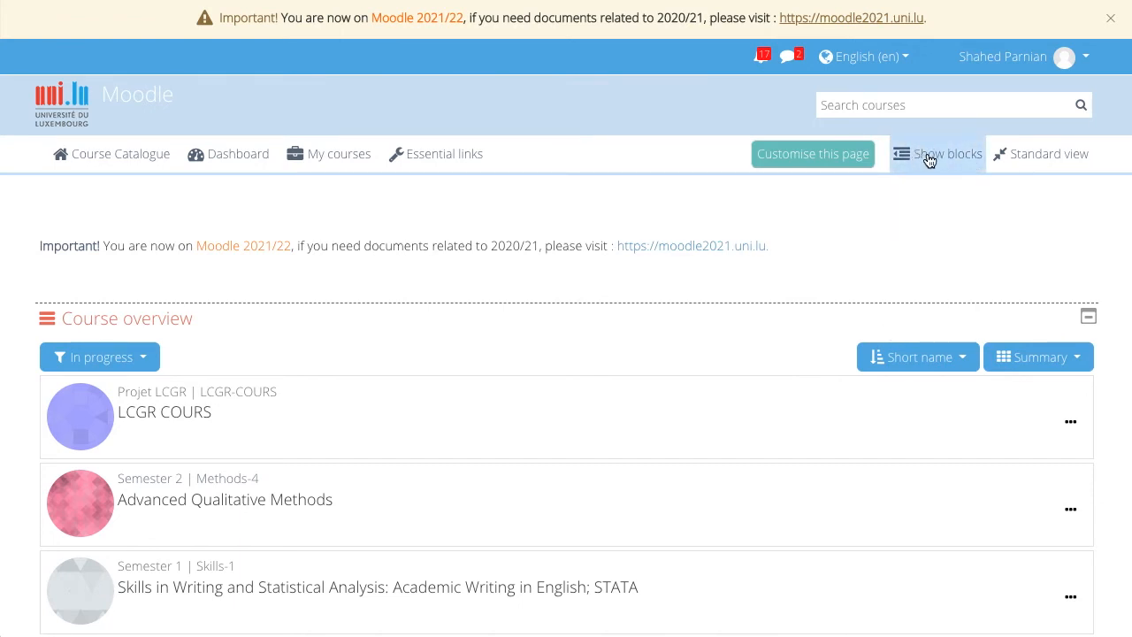
{"action": "left_click", "coordinate": [937, 152]}
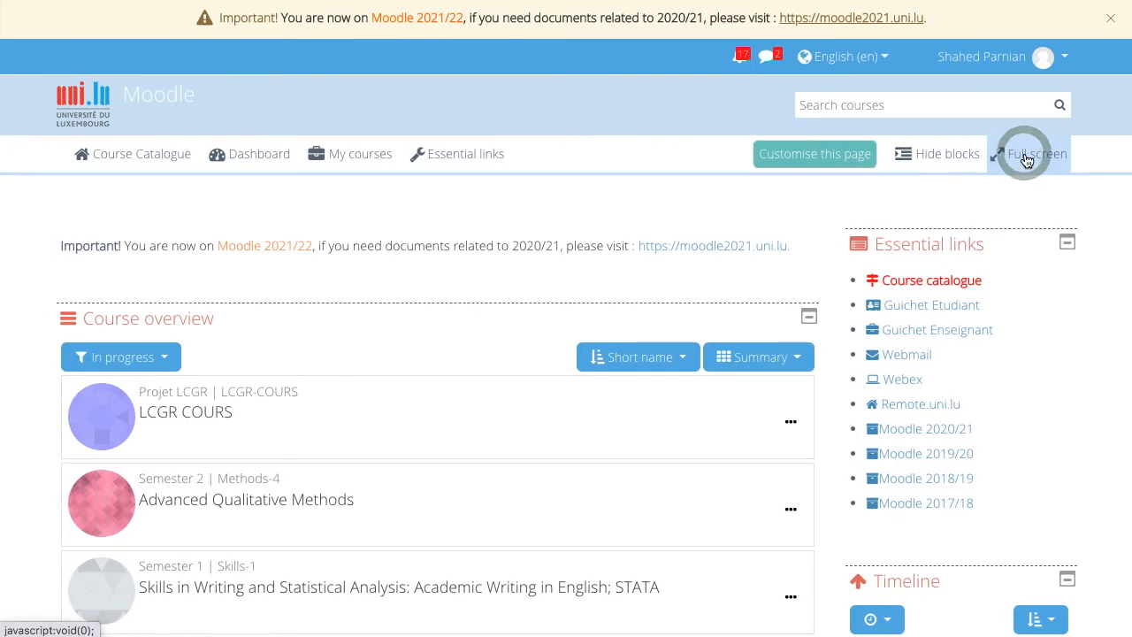
{"action": "left_click", "coordinate": [1033, 152]}
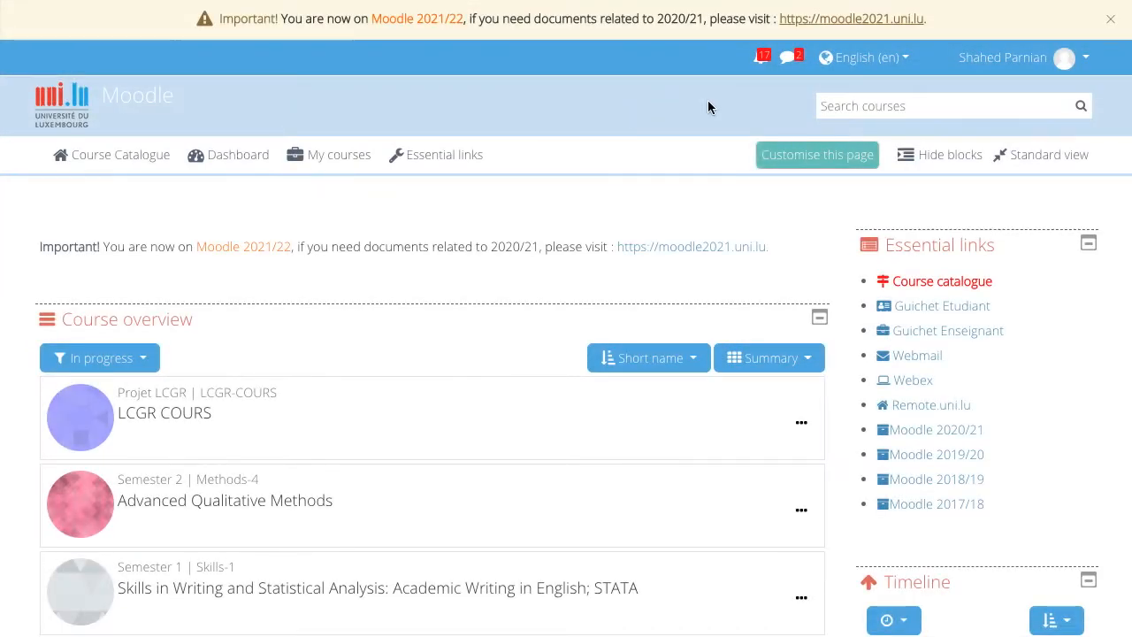
View recent StudCorner notifications, then expand Private conversations and start a people-and-messages search
{"action": "left_click", "coordinate": [757, 57]}
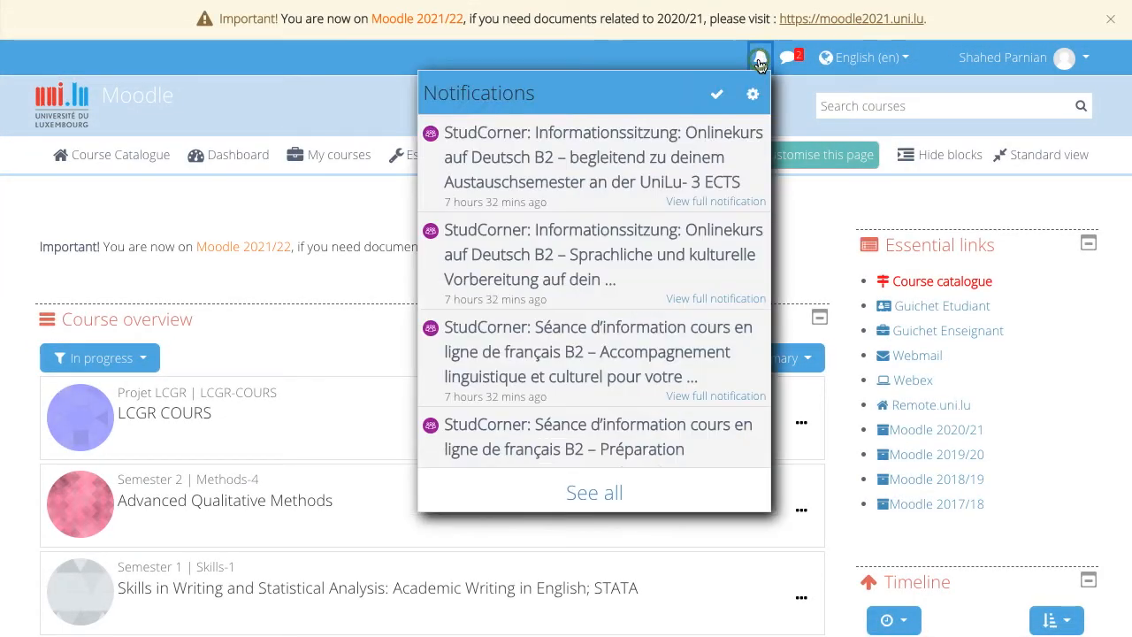
{"action": "mouse_move", "coordinate": [758, 57]}
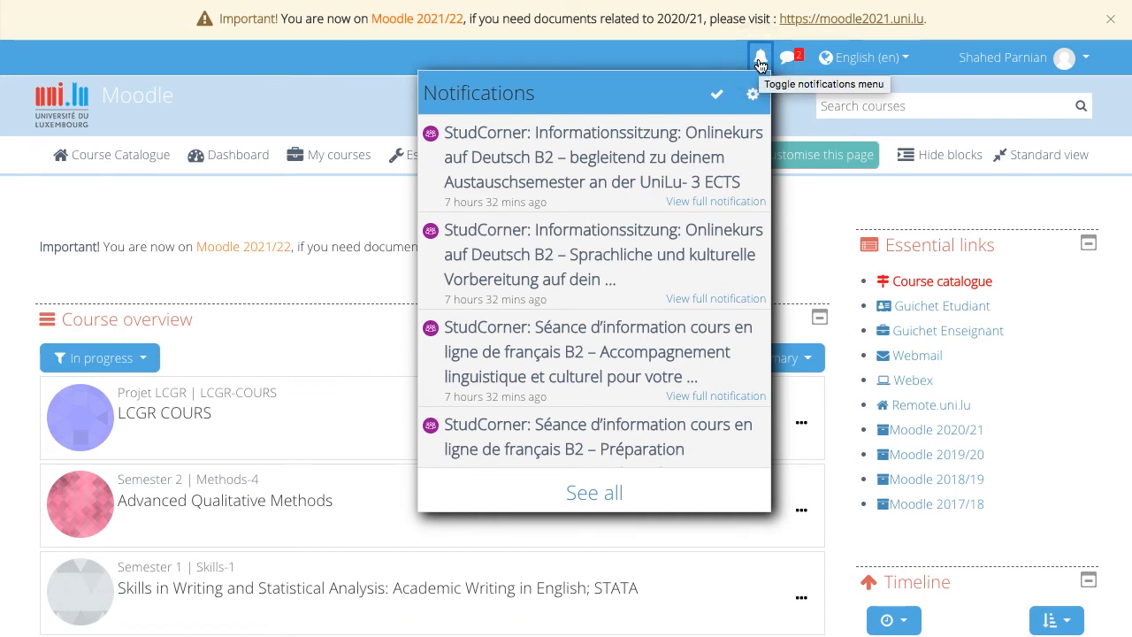
{"action": "left_click", "coordinate": [786, 56]}
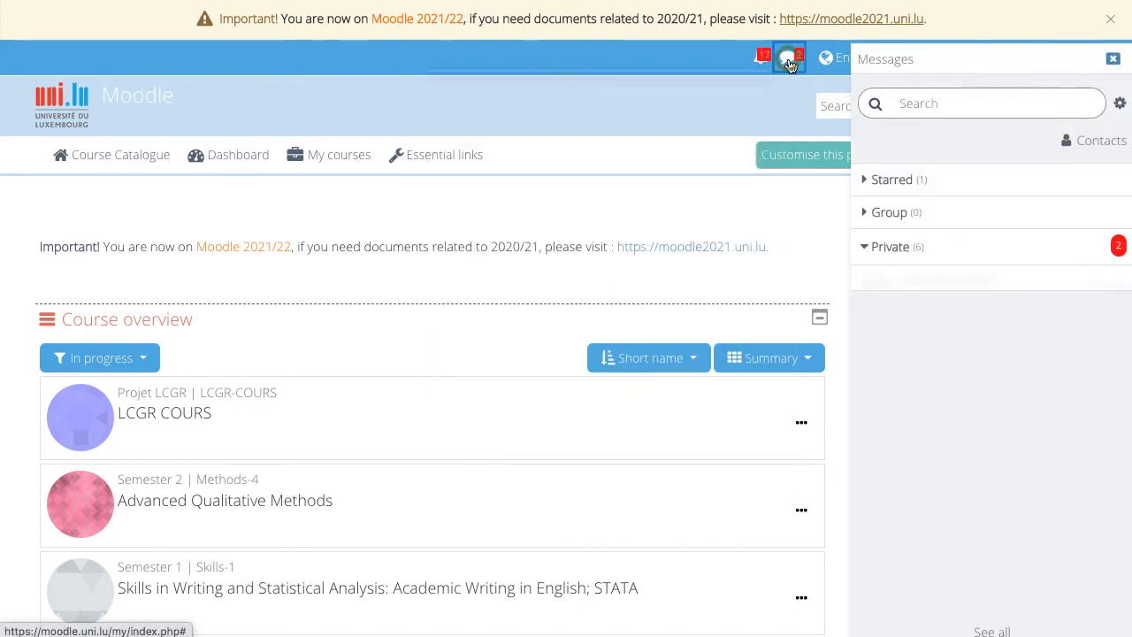
{"action": "left_click", "coordinate": [891, 248]}
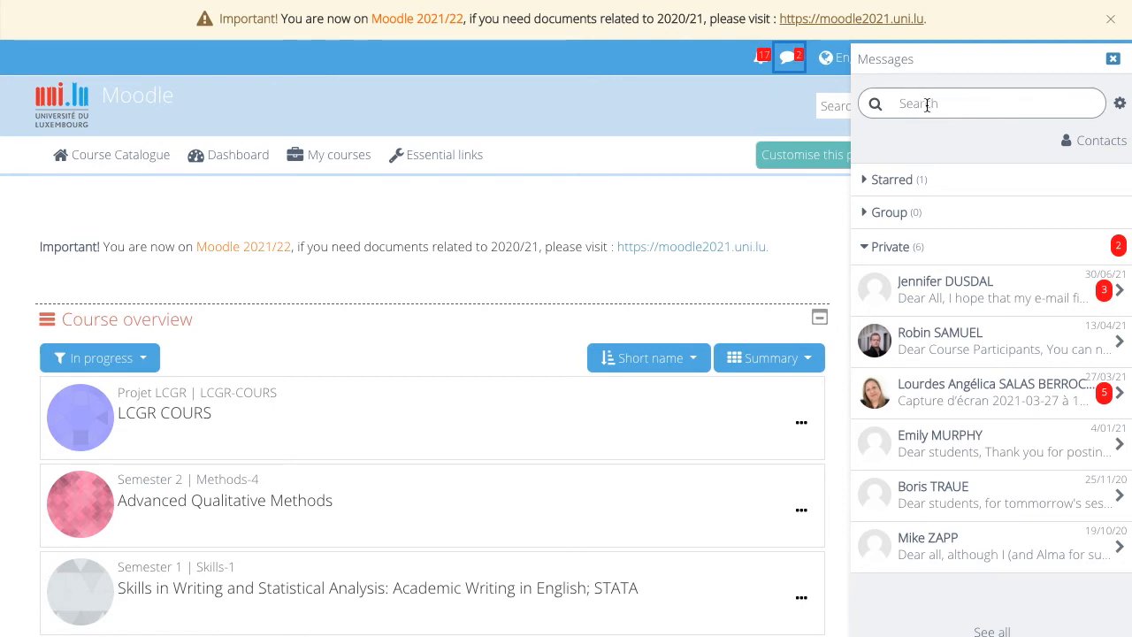
{"action": "left_click", "coordinate": [979, 103]}
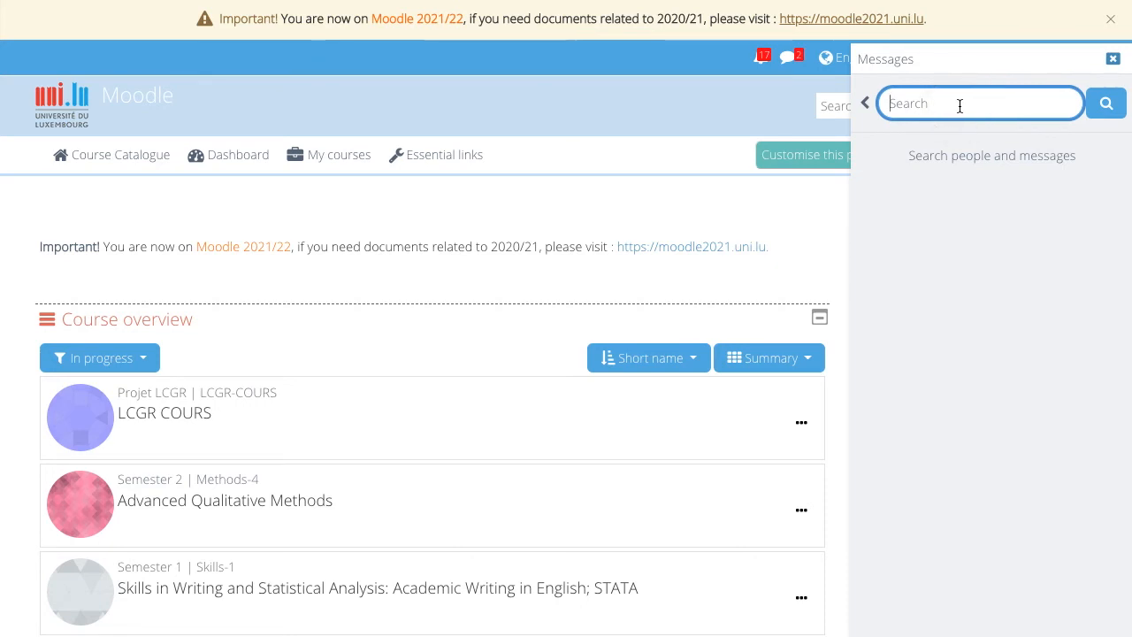
{"action": "mouse_move", "coordinate": [1112, 59]}
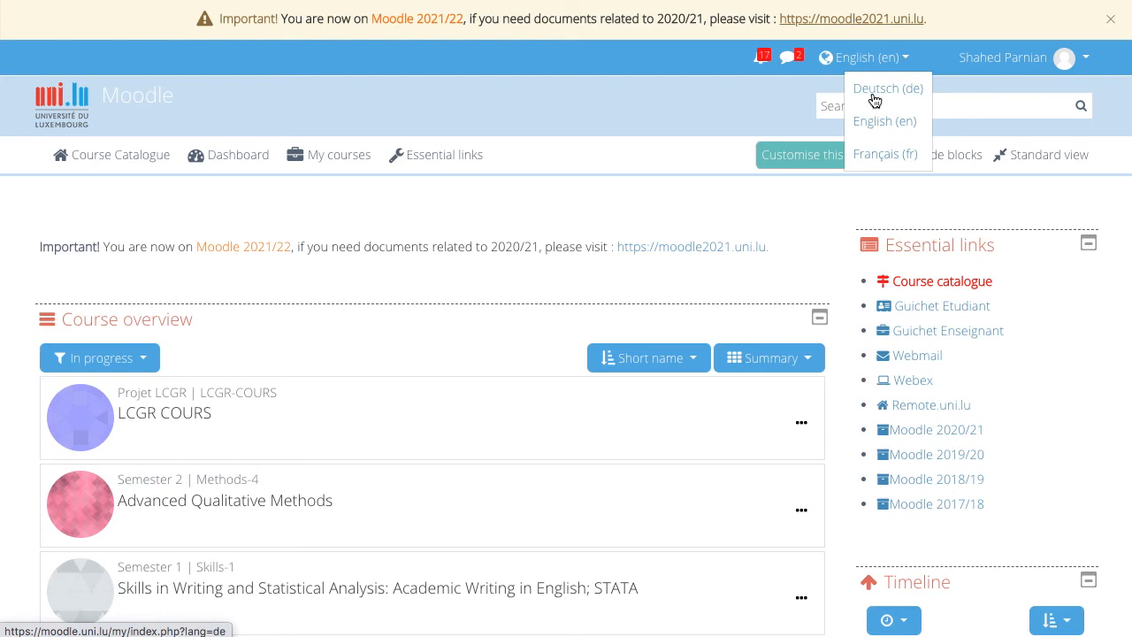
{"action": "mouse_move", "coordinate": [885, 152]}
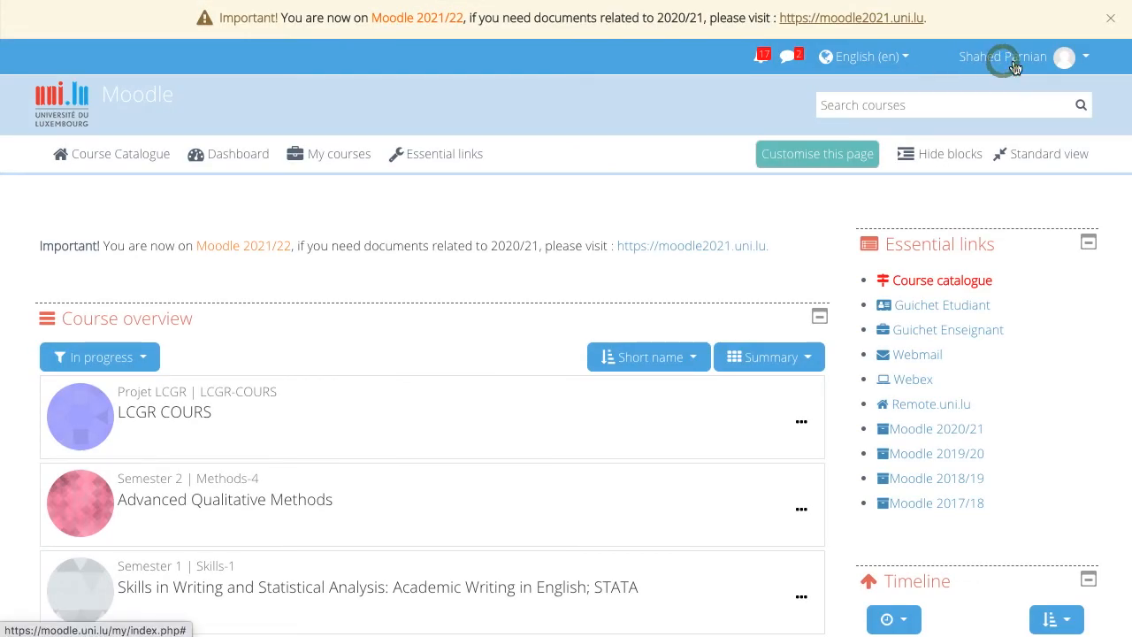
Bring up the account menu with profile, preferences and log out
{"action": "left_click", "coordinate": [1022, 57]}
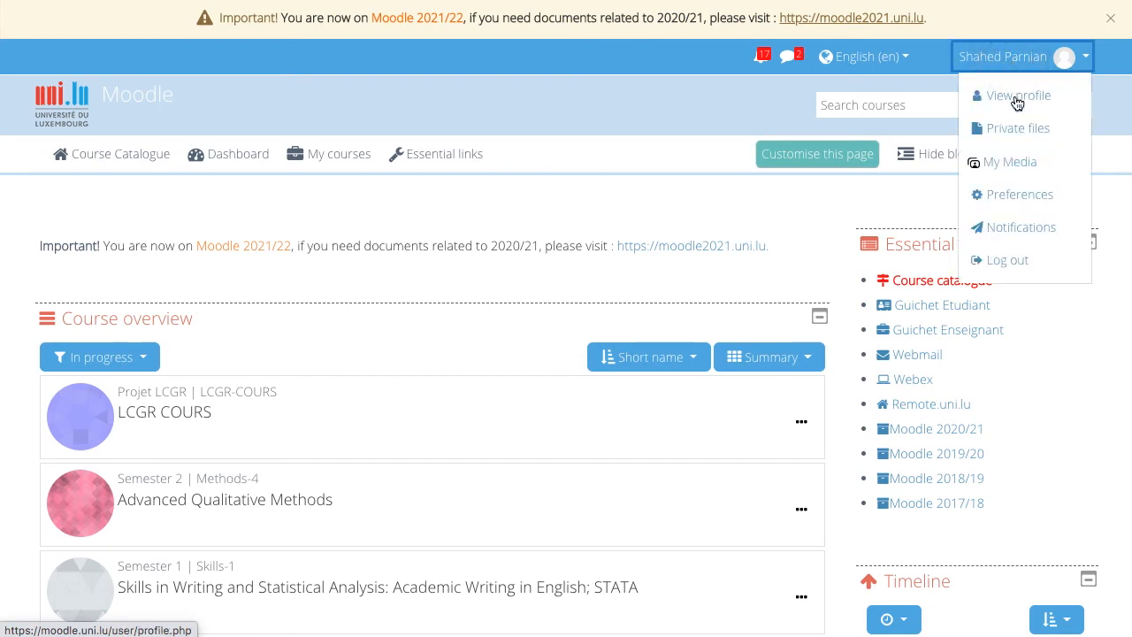
{"action": "mouse_move", "coordinate": [1022, 133]}
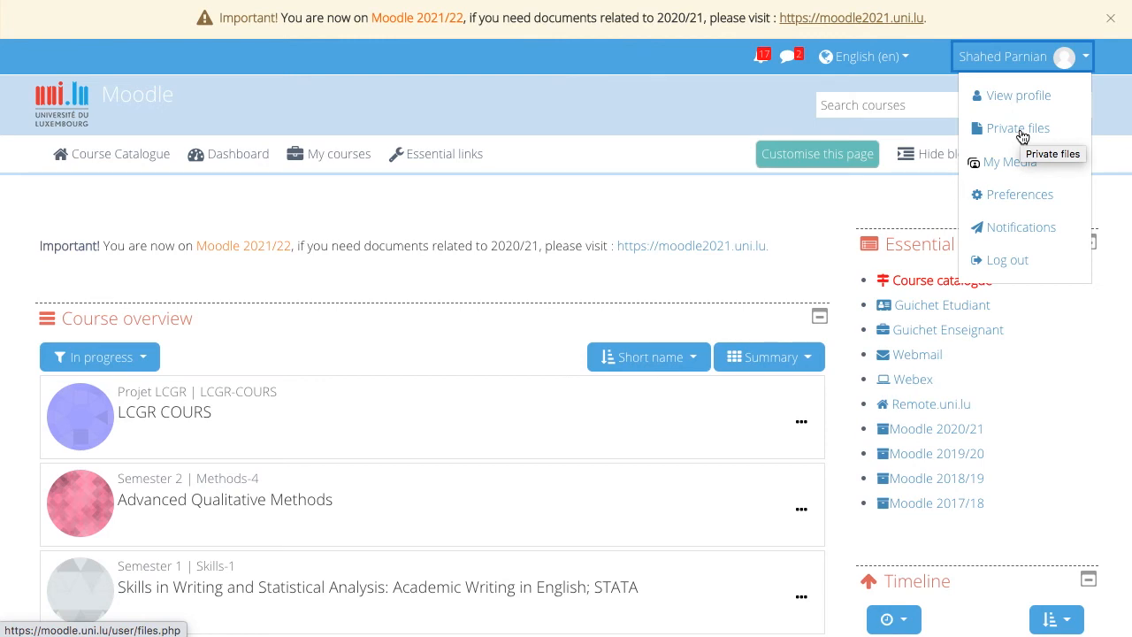
{"action": "mouse_move", "coordinate": [1018, 168]}
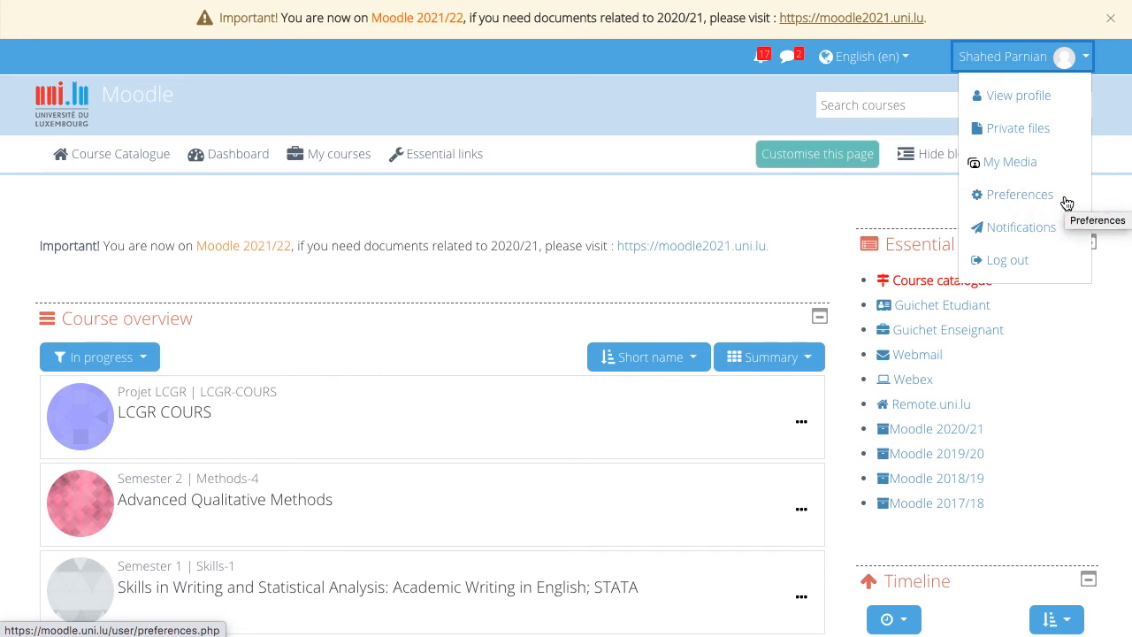
{"action": "mouse_move", "coordinate": [1054, 226]}
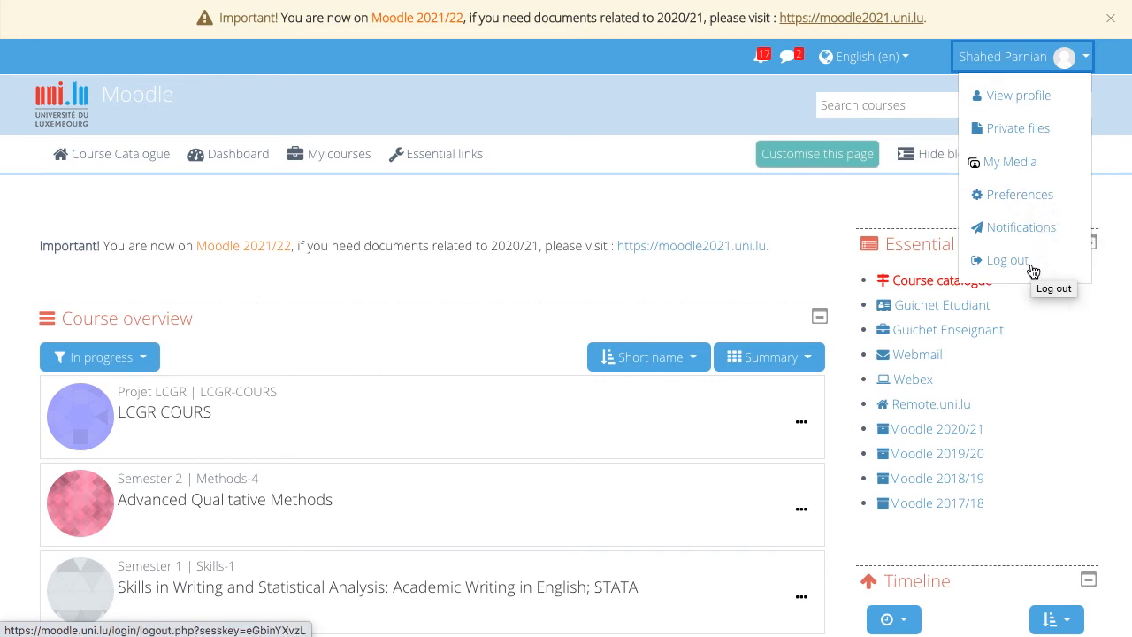
{"action": "mouse_move", "coordinate": [1016, 95]}
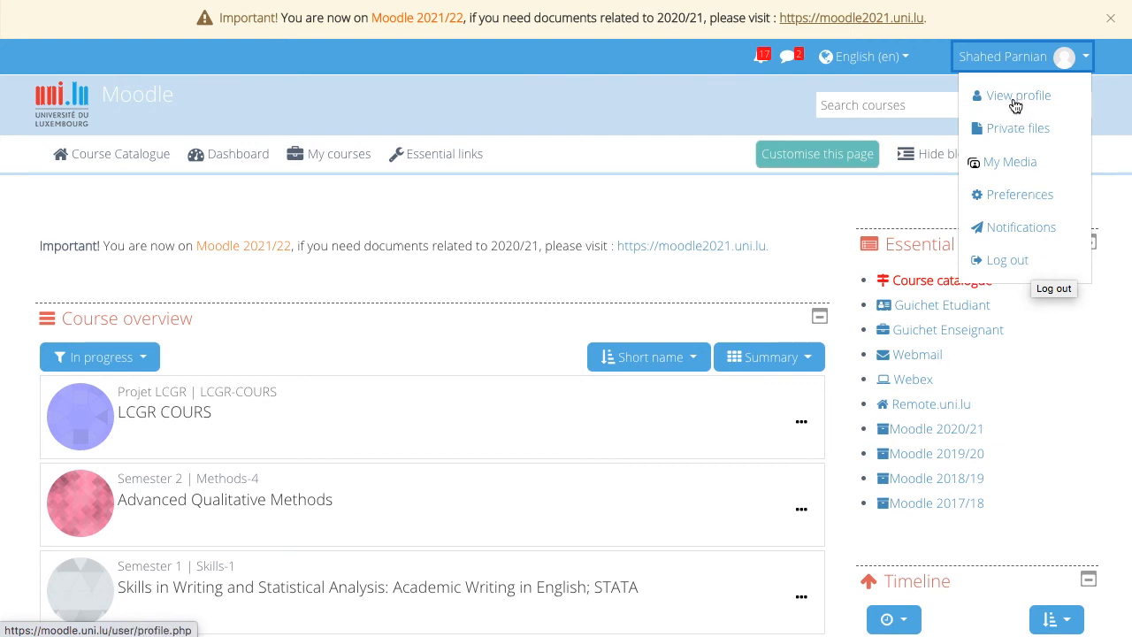
Go to the own profile page, look through the Edit profile form and cancel without saving
{"action": "left_click", "coordinate": [1019, 95]}
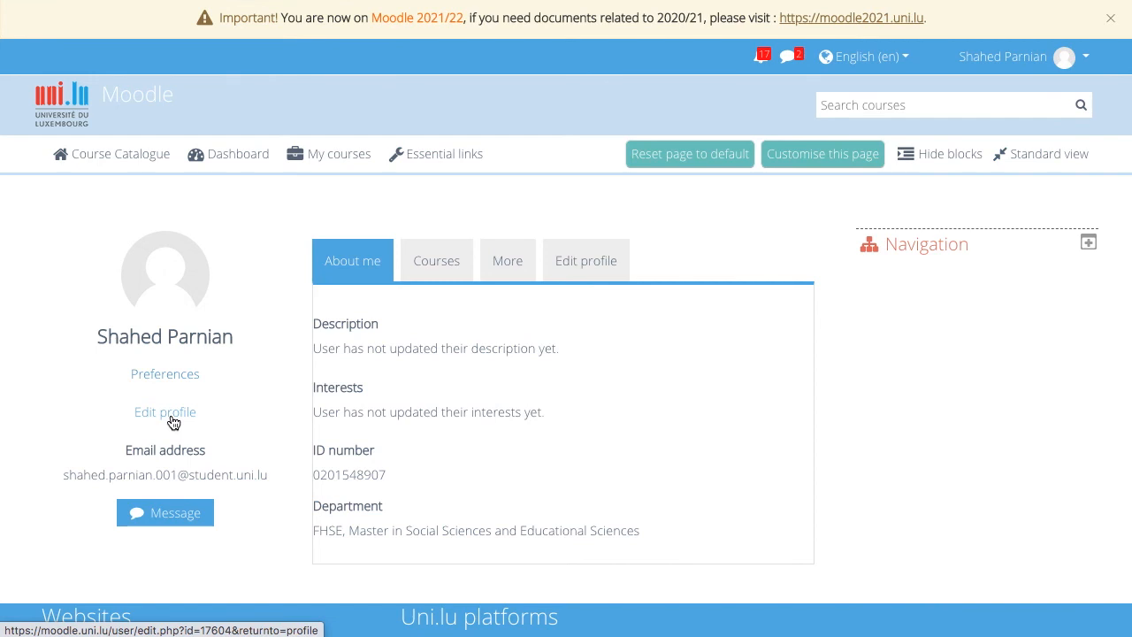
{"action": "left_click", "coordinate": [164, 412]}
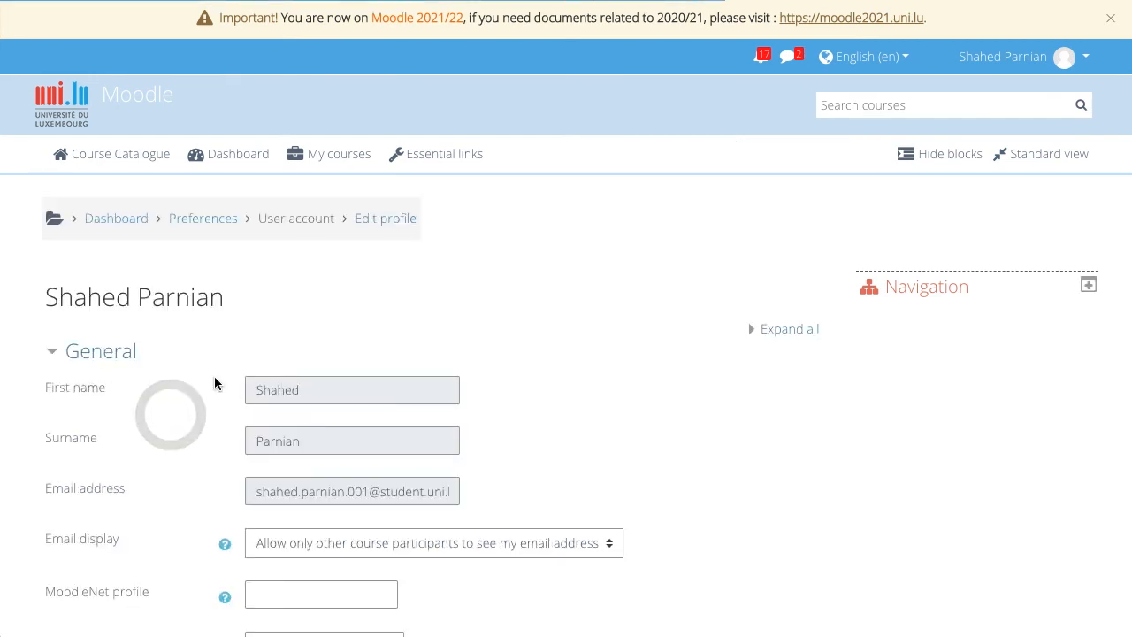
{"action": "scroll", "scroll_direction": "down", "scroll_amount": 3}
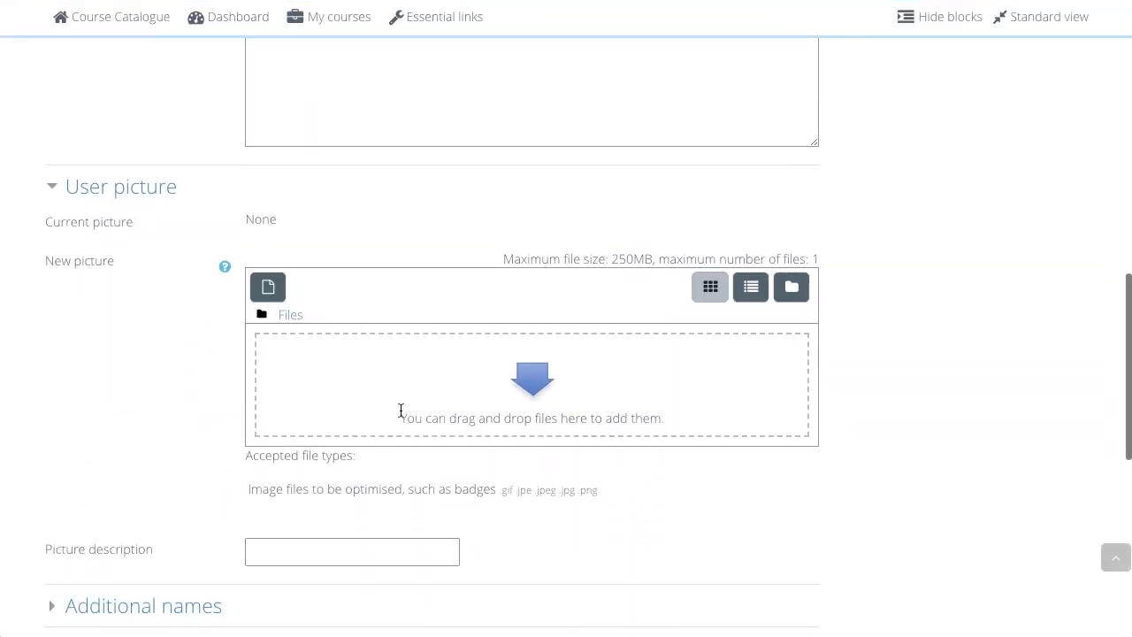
{"action": "scroll", "scroll_direction": "down", "scroll_amount": 3}
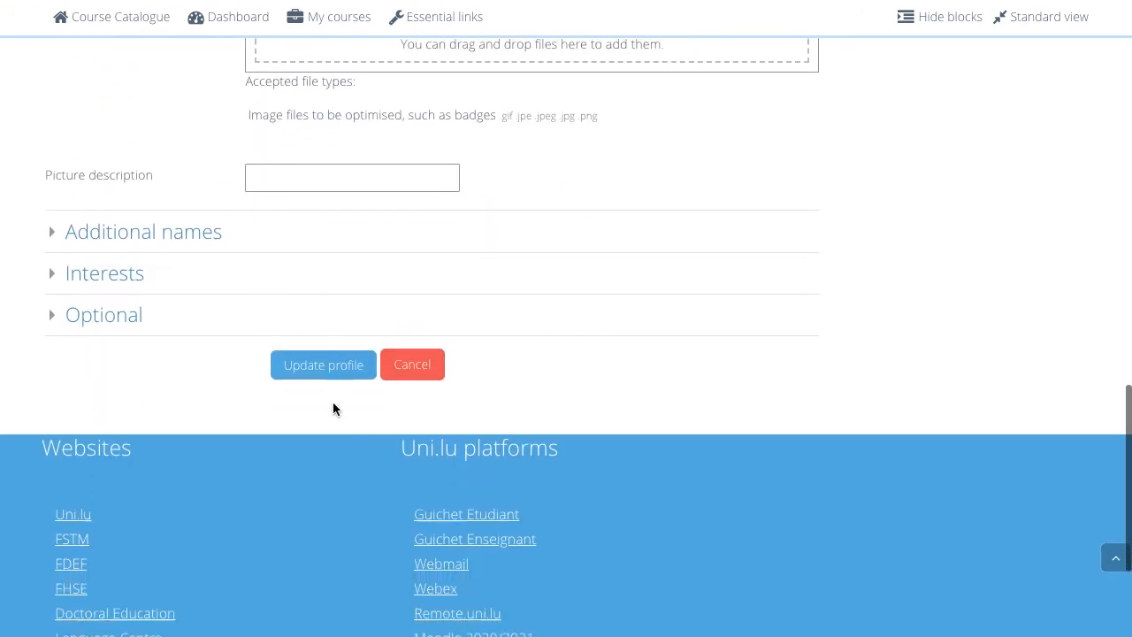
{"action": "left_click", "coordinate": [321, 365]}
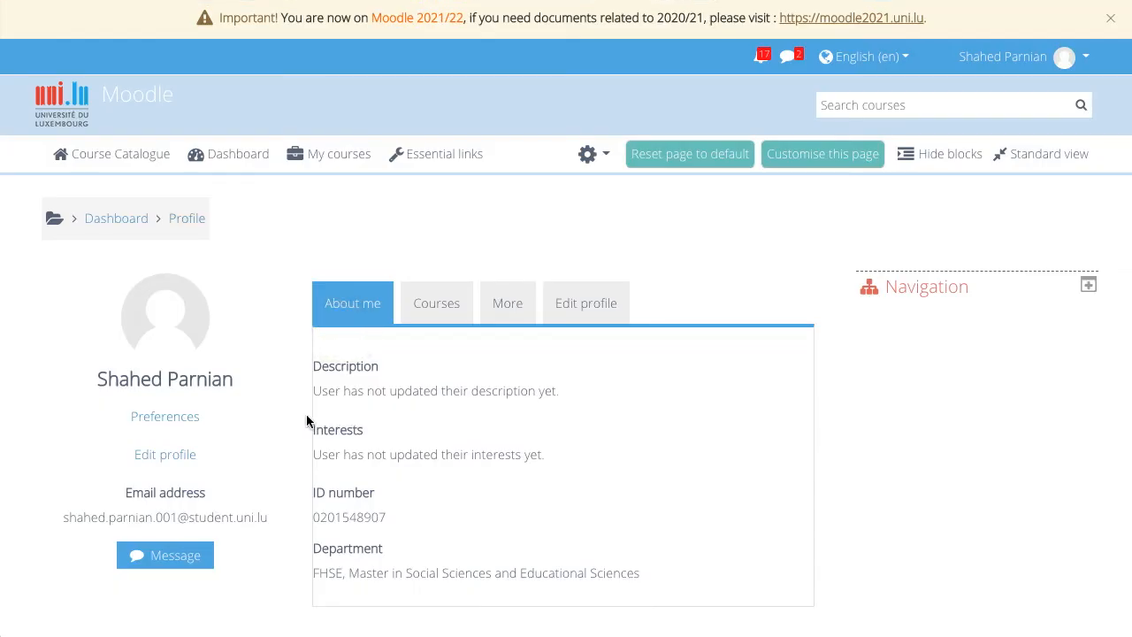
{"action": "mouse_move", "coordinate": [164, 418]}
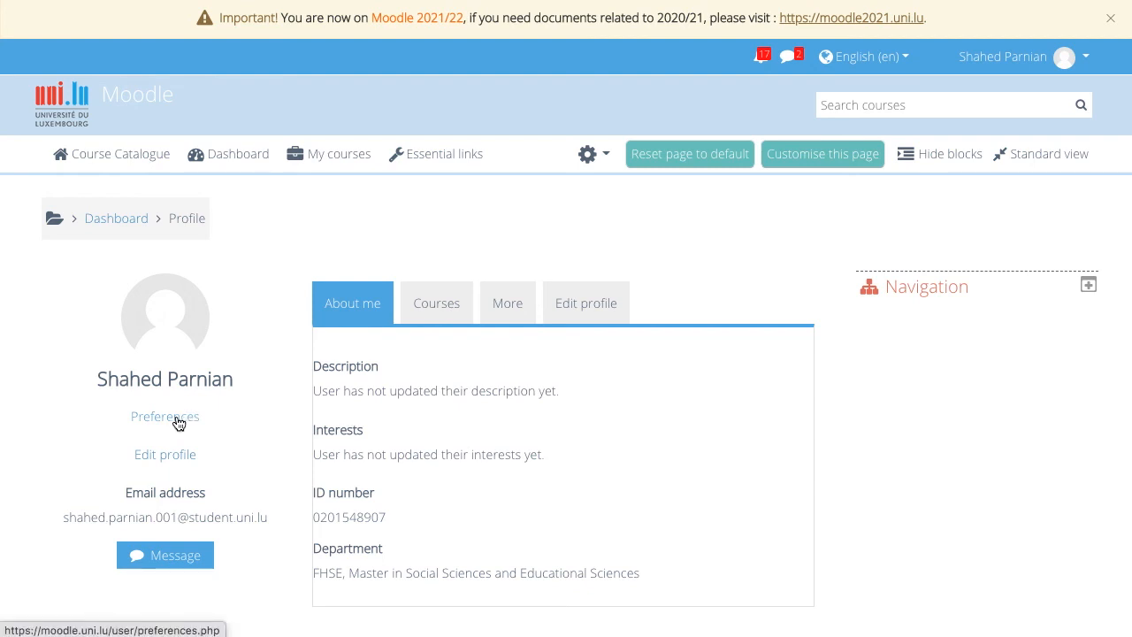
Show the Courses tab listing the enrolled course profiles
{"action": "left_click", "coordinate": [435, 303]}
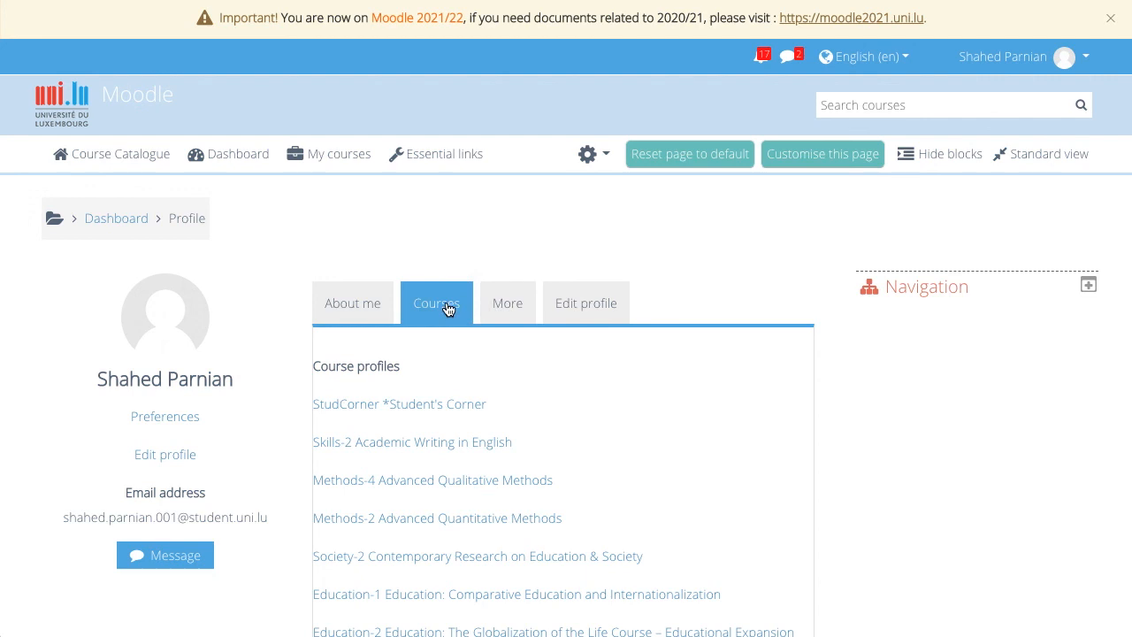
{"action": "mouse_move", "coordinate": [244, 375]}
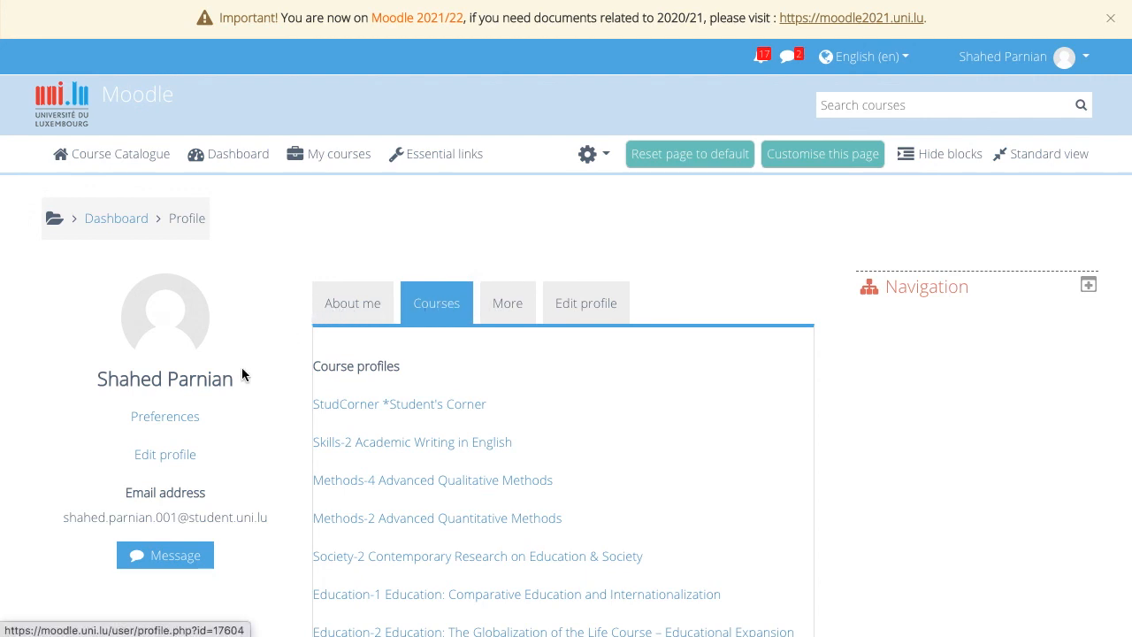